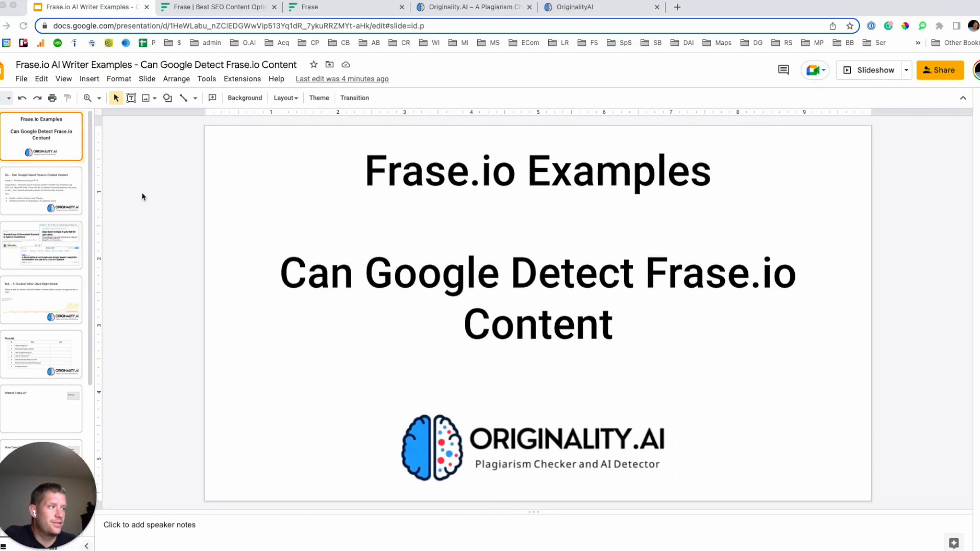
{"action": "mouse_move", "coordinate": [150, 196]}
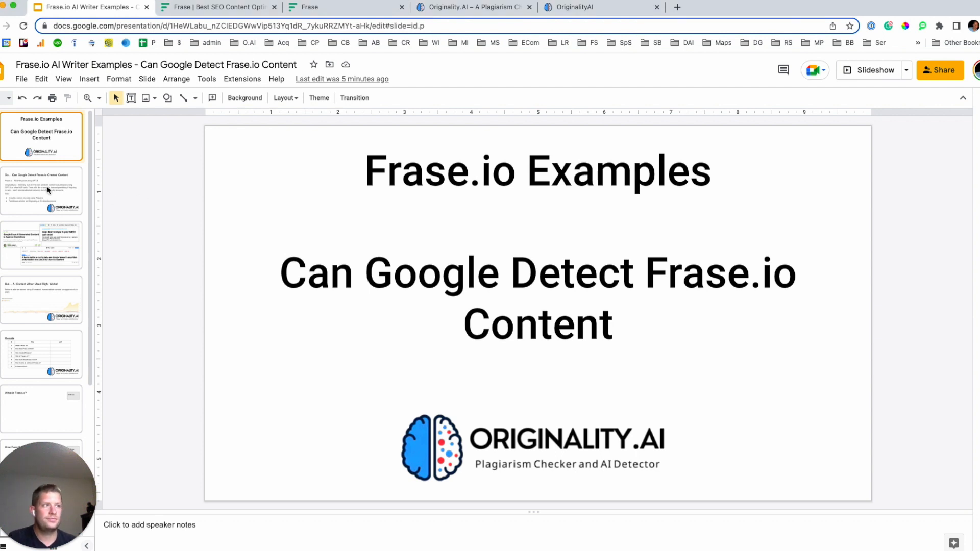
- Show slide 2, describing Frase.io as a GPT-3 writer and Originality.AI as an AI predictor
{"action": "left_click", "coordinate": [41, 190]}
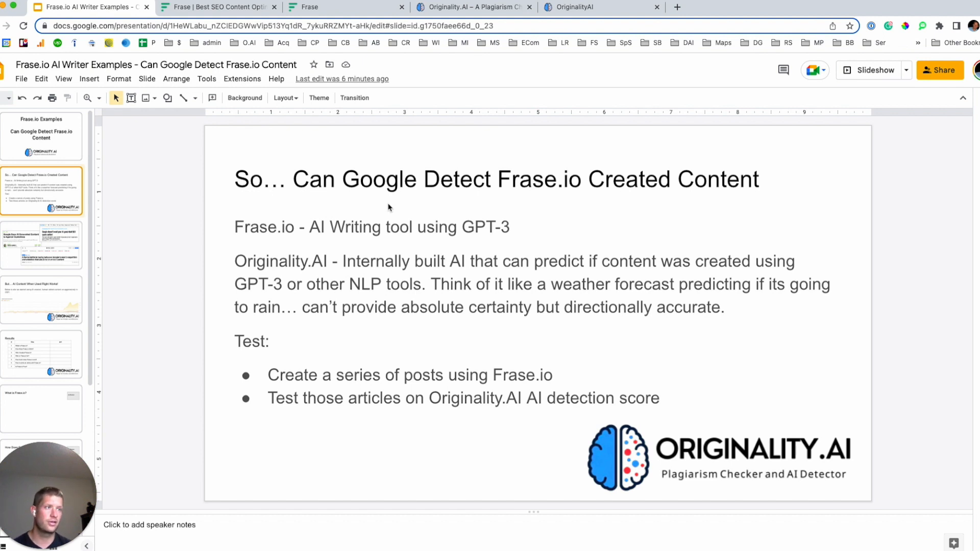
{"action": "mouse_move", "coordinate": [207, 281]}
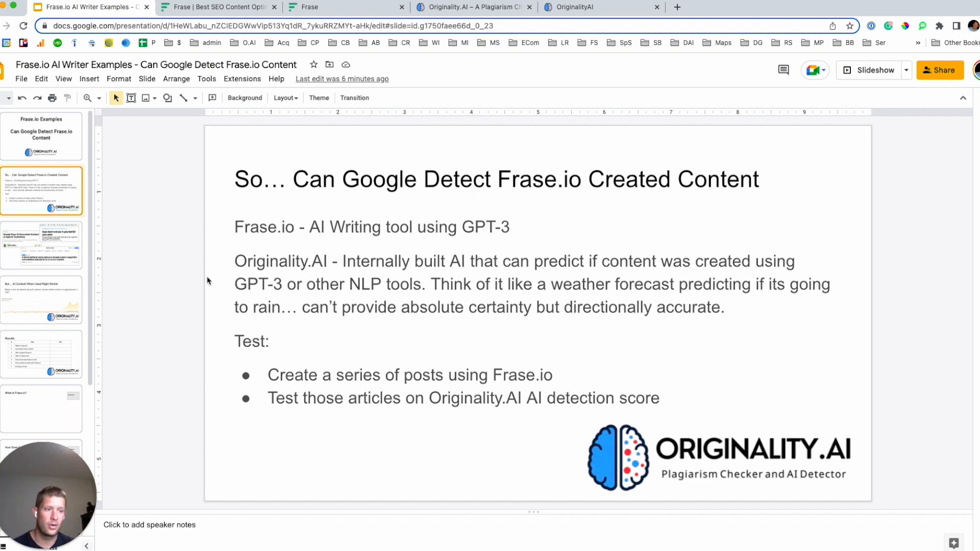
{"action": "mouse_move", "coordinate": [158, 260]}
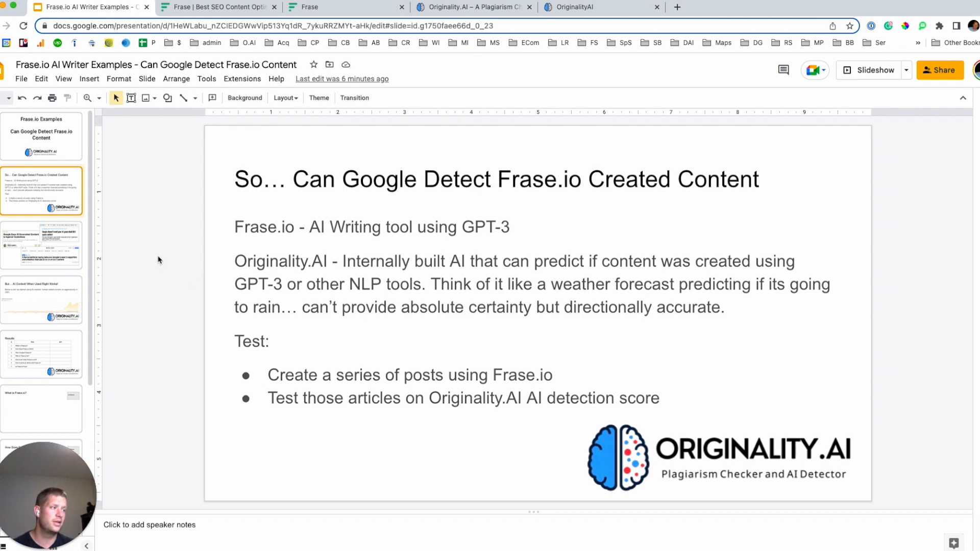
{"action": "mouse_move", "coordinate": [53, 255]}
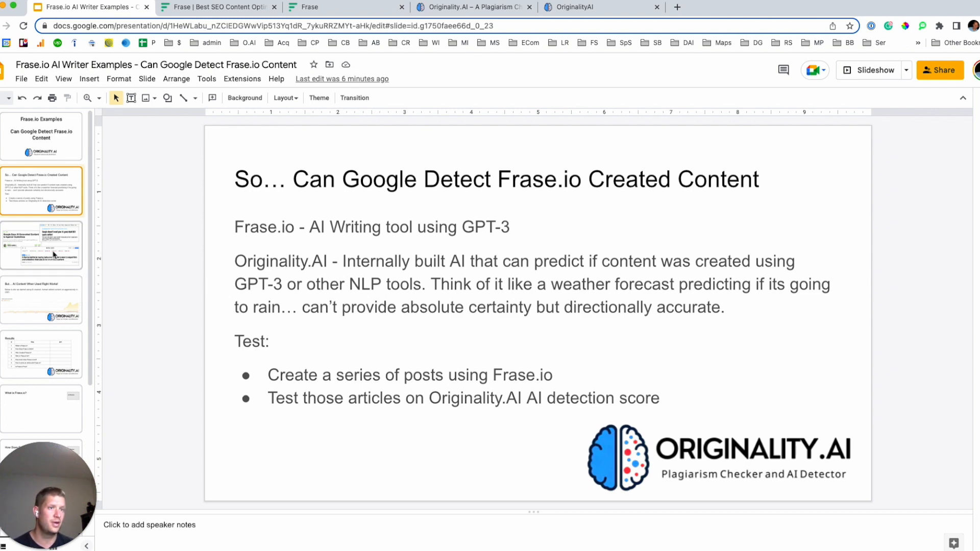
- Show slide 3, with headlines saying Google treats AI-generated content as against guidelines
{"action": "left_click", "coordinate": [42, 244]}
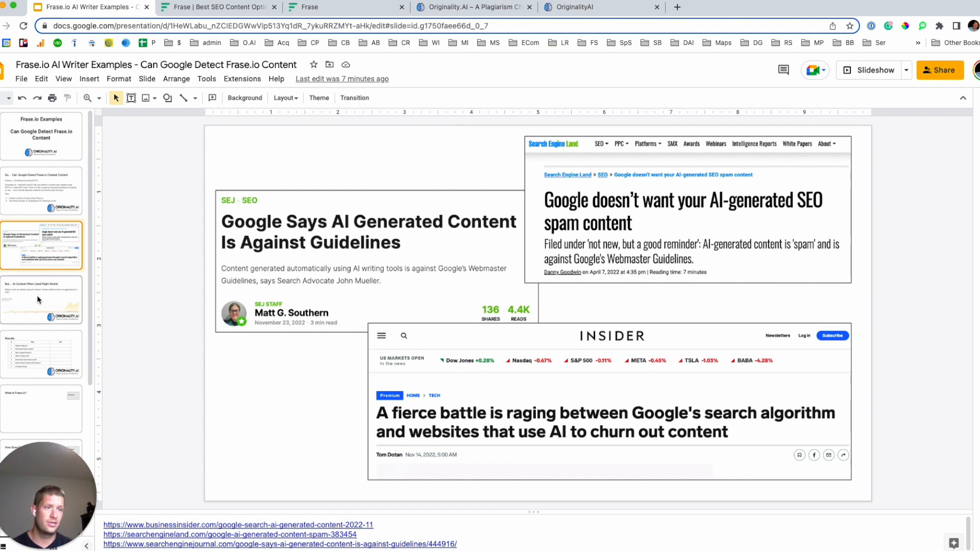
- Move past the keyword chart to the Results table and select 'What is Frase.io?'
{"action": "left_click", "coordinate": [42, 300]}
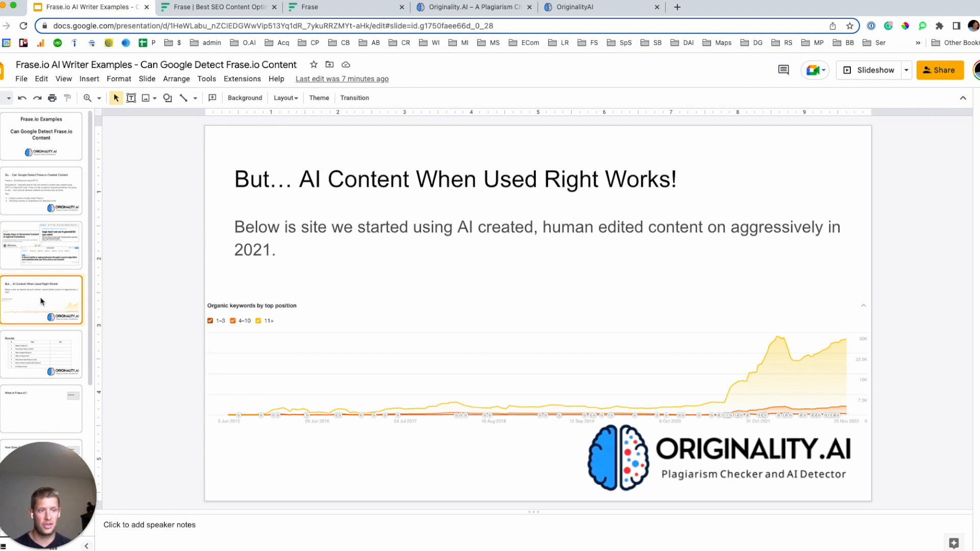
{"action": "mouse_move", "coordinate": [41, 300]}
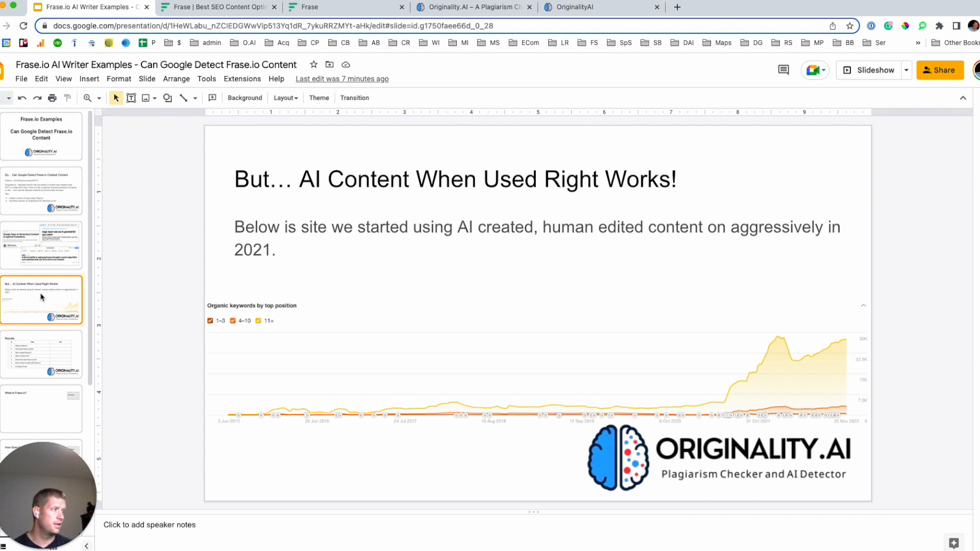
{"action": "mouse_move", "coordinate": [50, 350]}
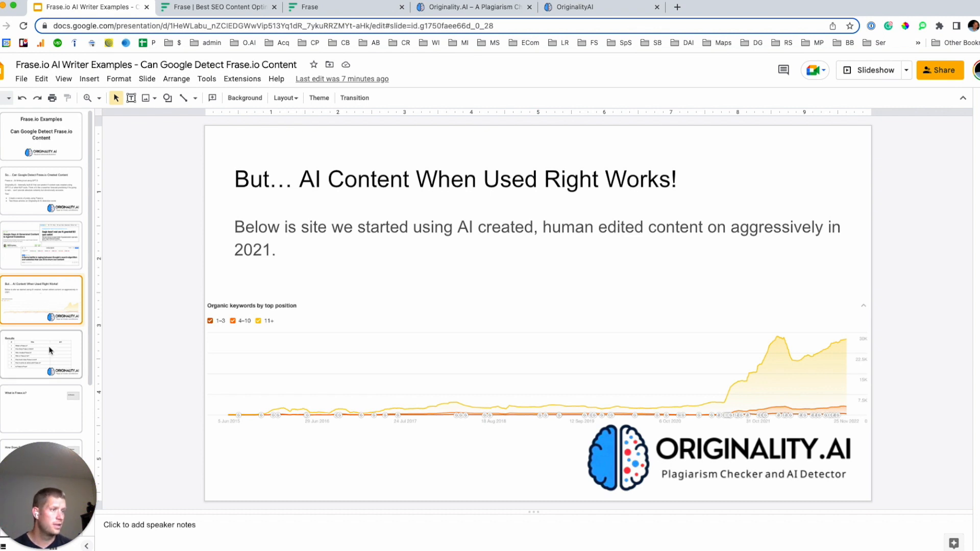
{"action": "left_click", "coordinate": [41, 354]}
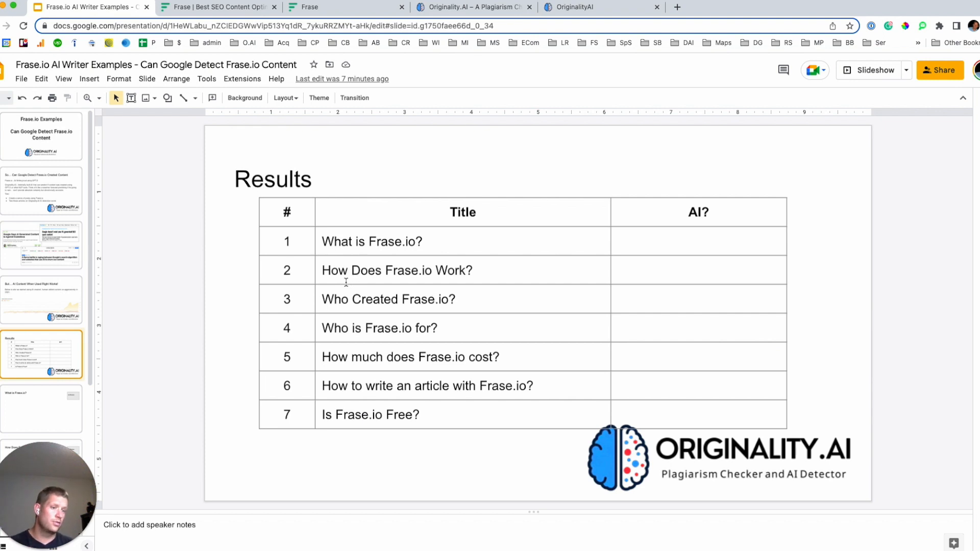
{"action": "left_click", "coordinate": [371, 241]}
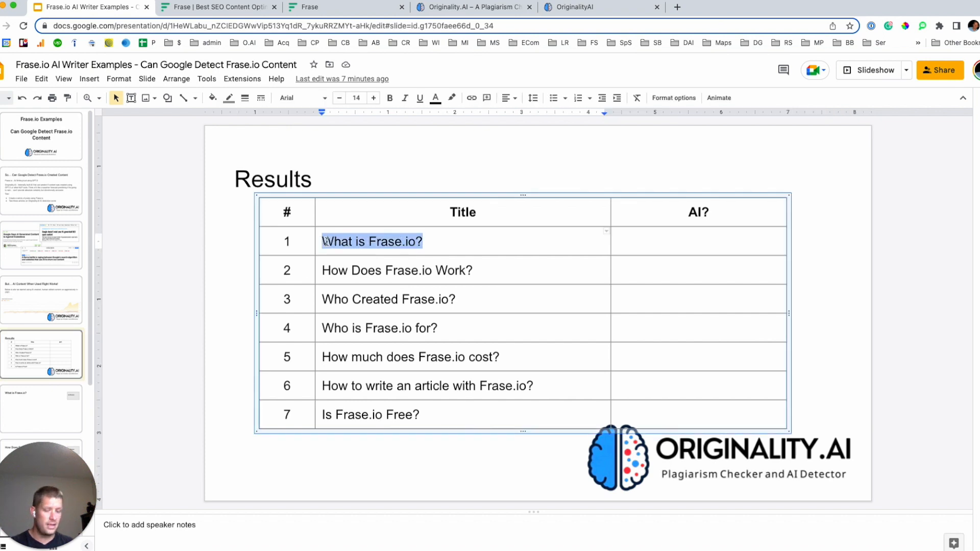
{"action": "mouse_move", "coordinate": [373, 367]}
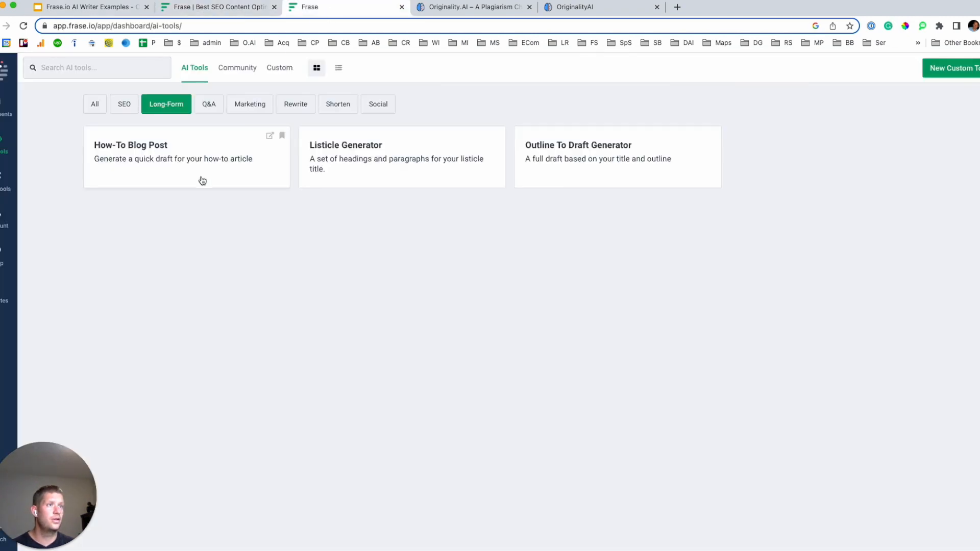
- Browse the Frase, Slides and Originality.AI tabs, ending on Frase's How-To Blog Post form
{"action": "left_click", "coordinate": [87, 7]}
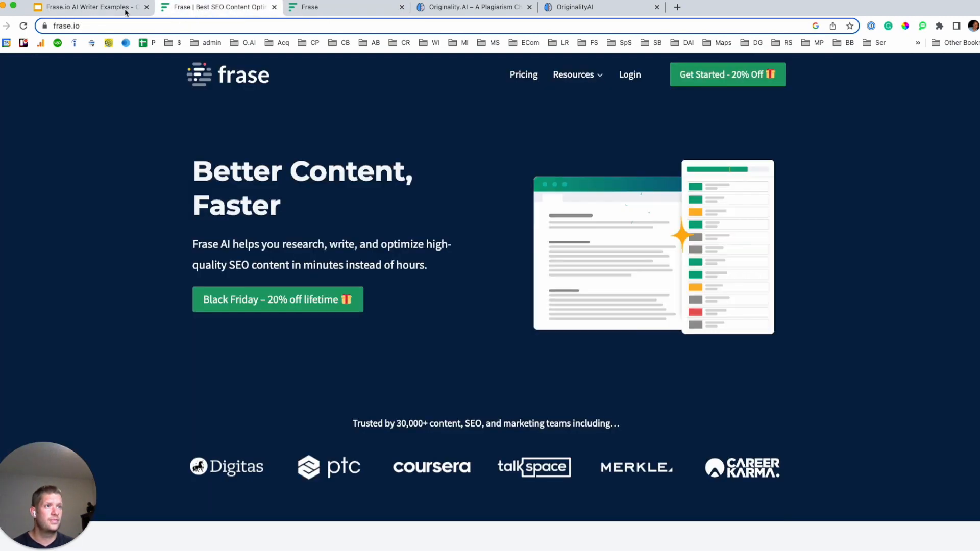
{"action": "left_click", "coordinate": [88, 7]}
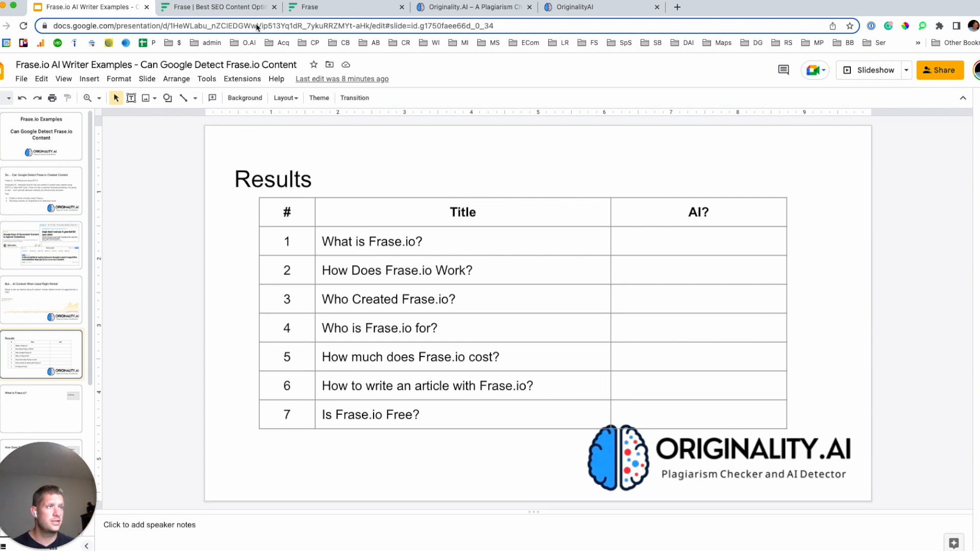
{"action": "left_click", "coordinate": [473, 7]}
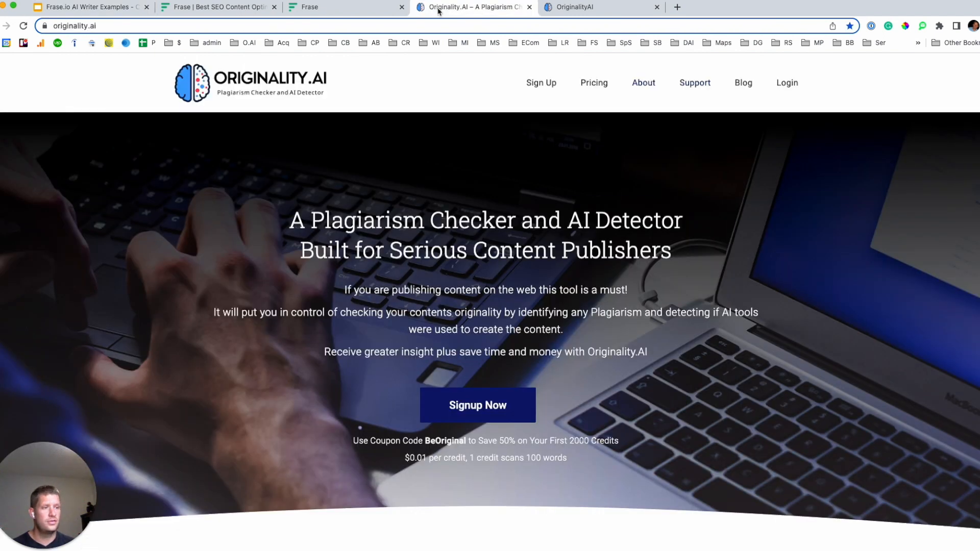
{"action": "mouse_move", "coordinate": [350, 169]}
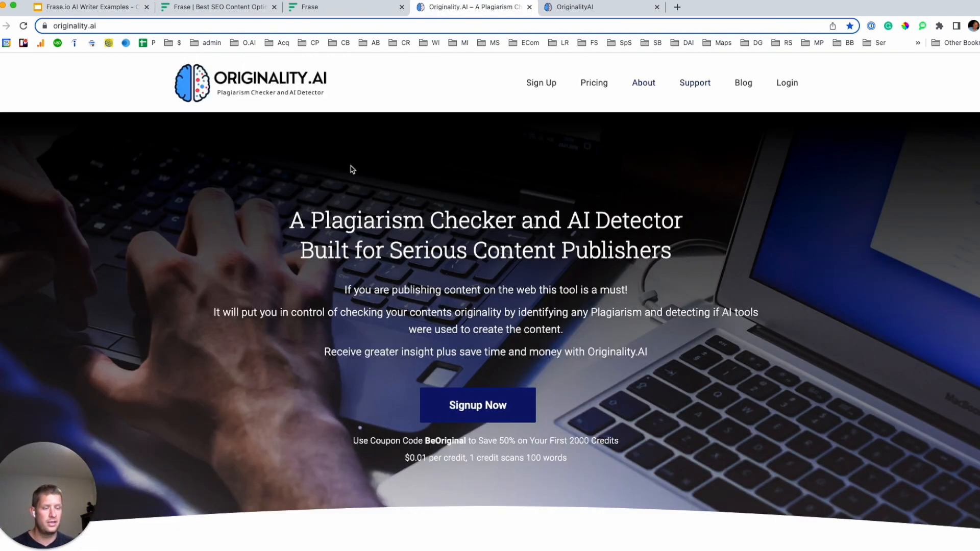
{"action": "left_click", "coordinate": [344, 7]}
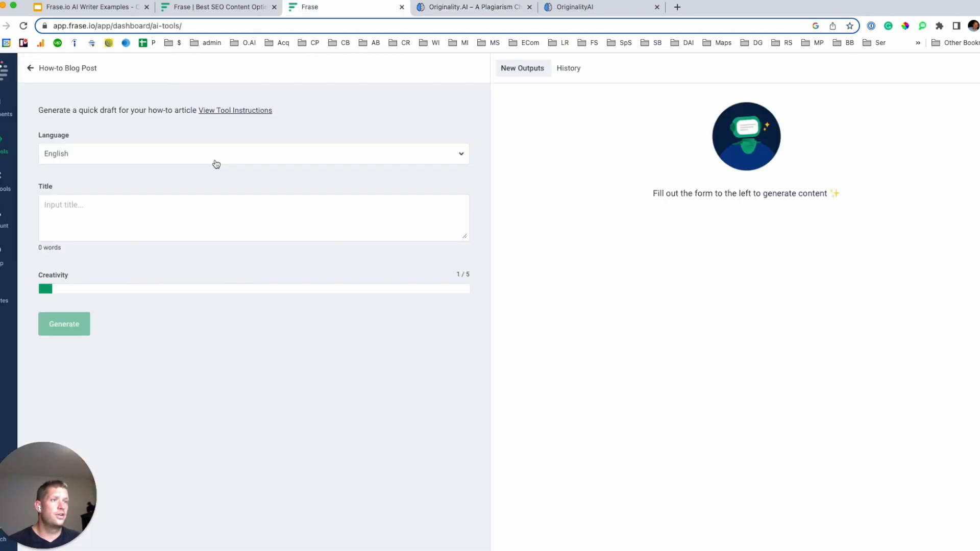
- Open the Long-Form How-To Blog Post tool and enter the title 'How to use Frase'
{"action": "left_click", "coordinate": [77, 221]}
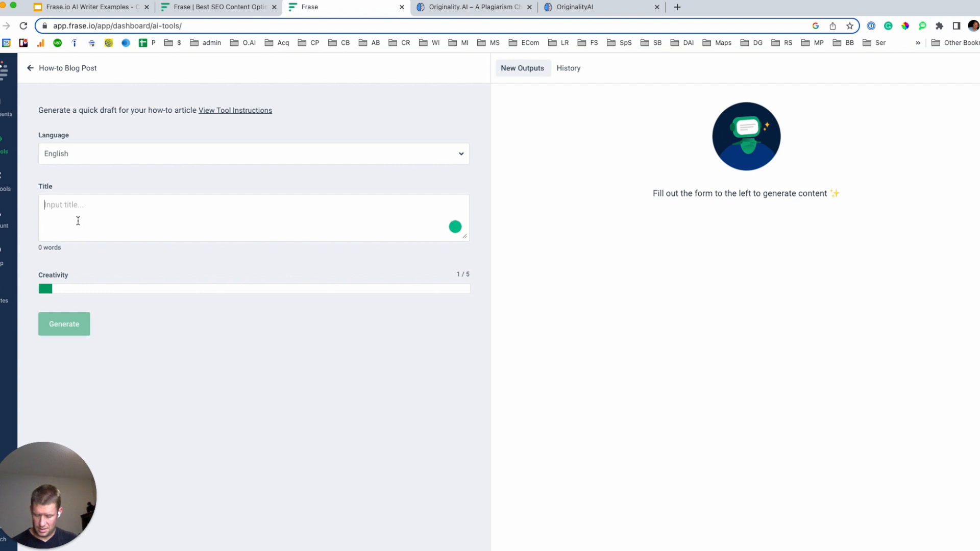
{"action": "type", "text": "What is Frase.io?"}
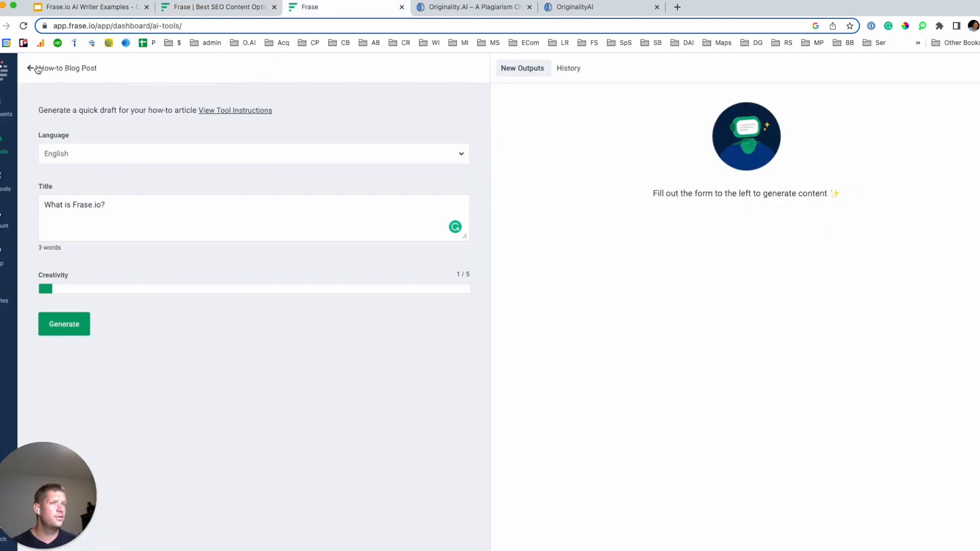
{"action": "left_click", "coordinate": [31, 68]}
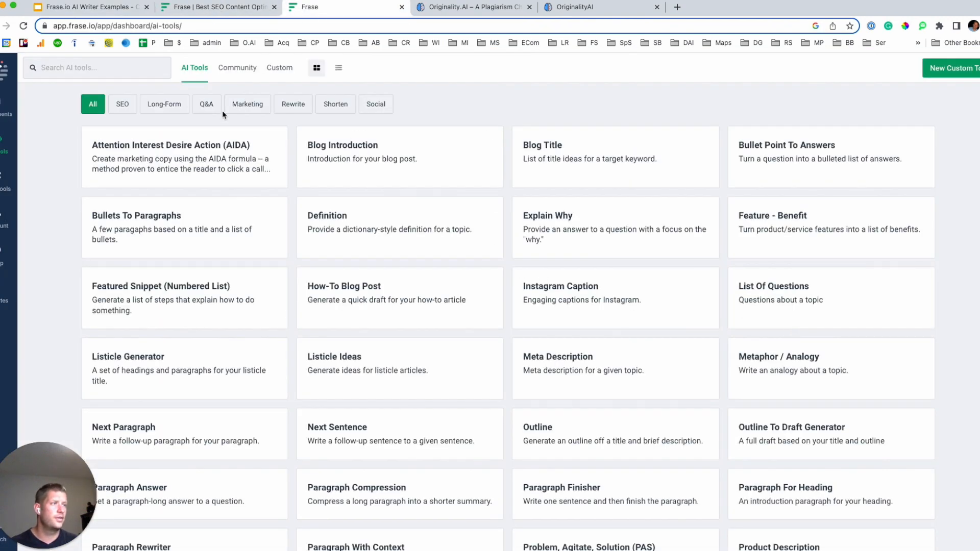
{"action": "mouse_move", "coordinate": [209, 106]}
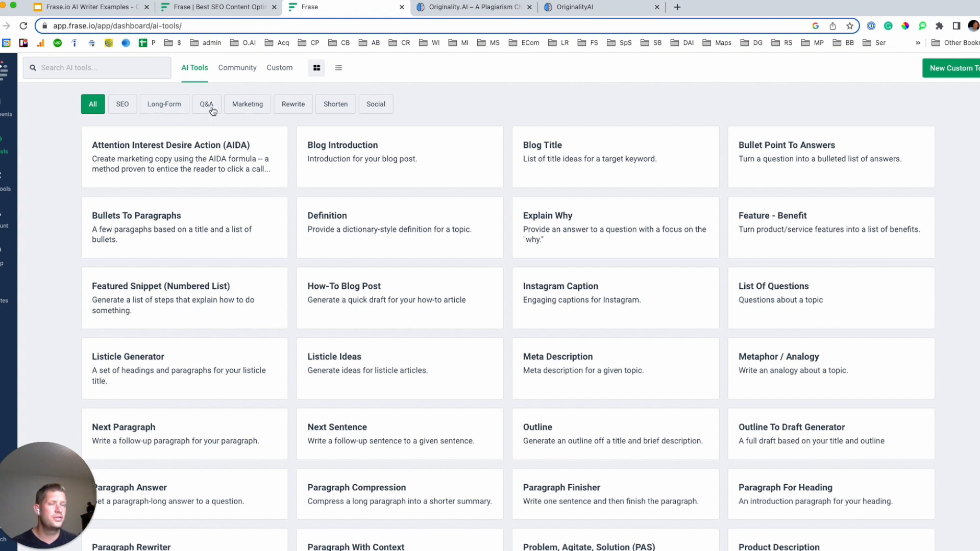
{"action": "left_click", "coordinate": [166, 104]}
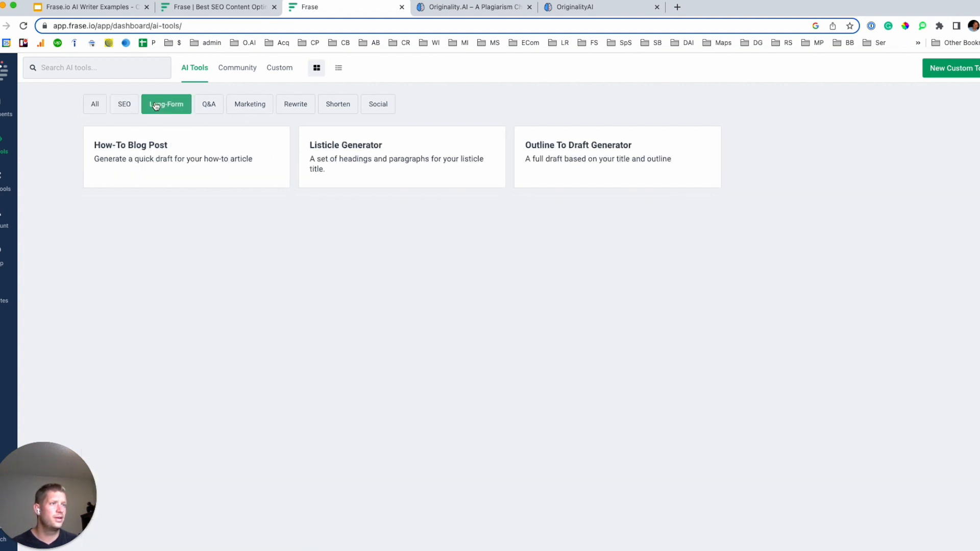
{"action": "left_click", "coordinate": [186, 152]}
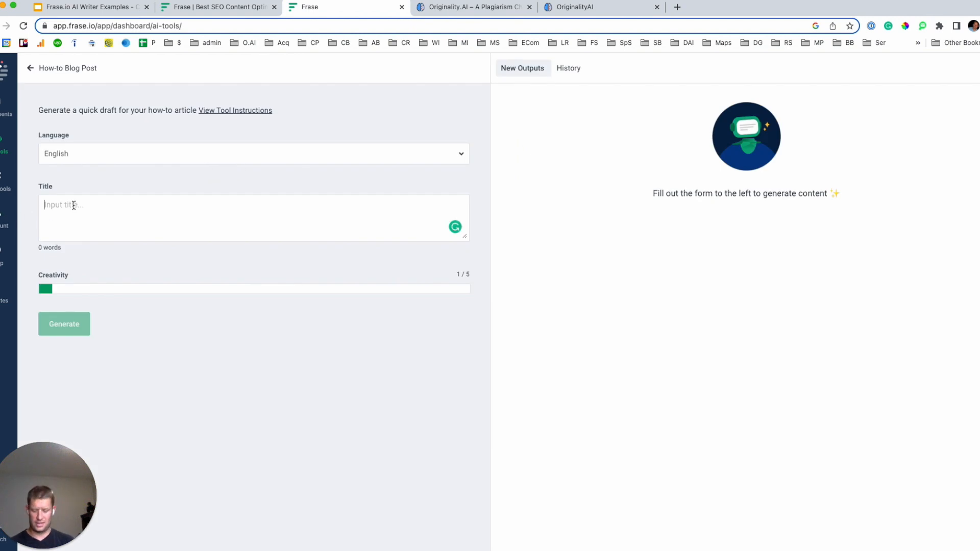
{"action": "type", "text": "How to"}
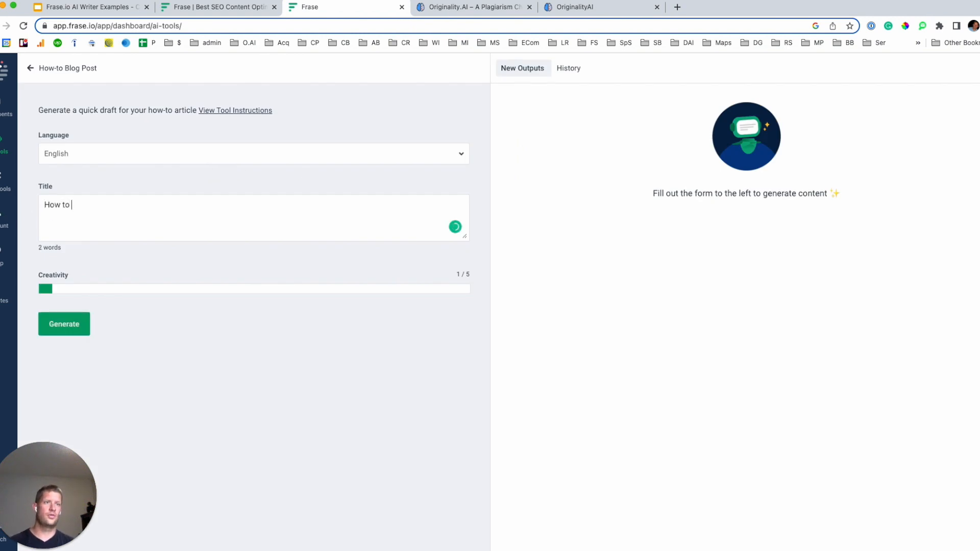
{"action": "type", "text": "use Frase"}
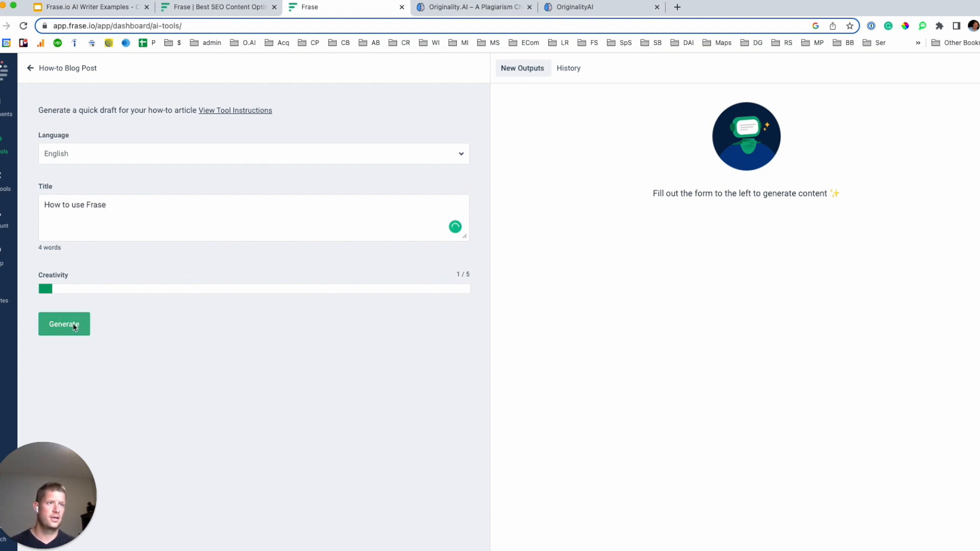
- Generate the 134-word how-to draft and copy it for Originality.AI
{"action": "left_click", "coordinate": [63, 323]}
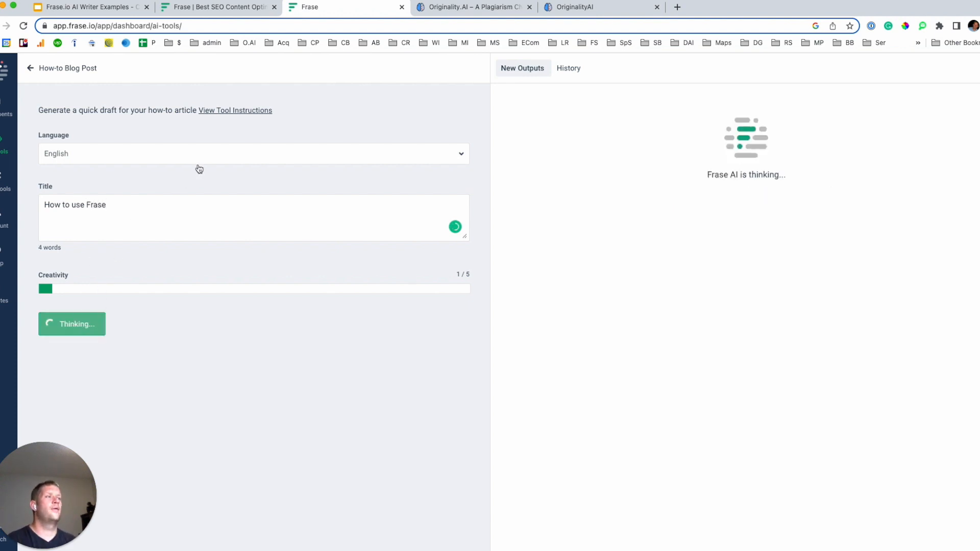
{"action": "mouse_move", "coordinate": [243, 125]}
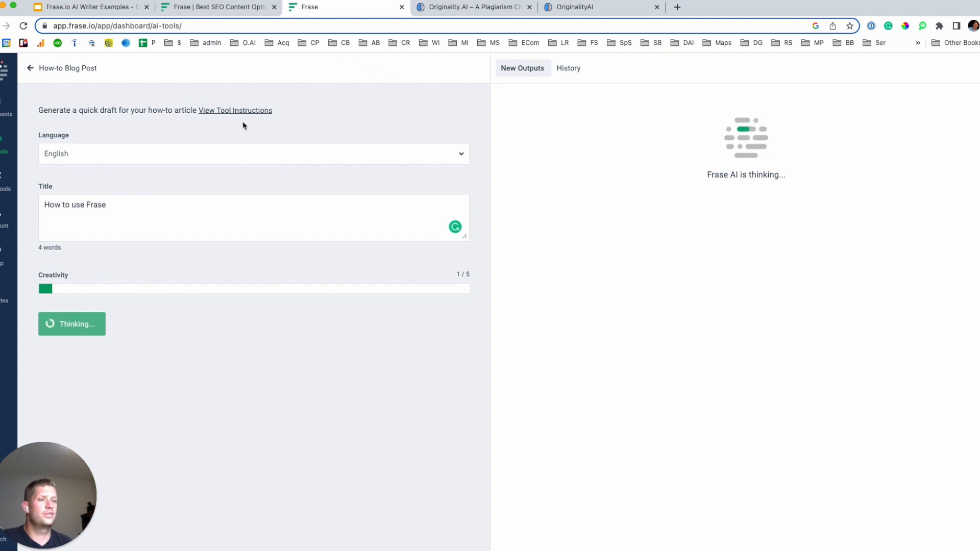
{"action": "mouse_move", "coordinate": [213, 178]}
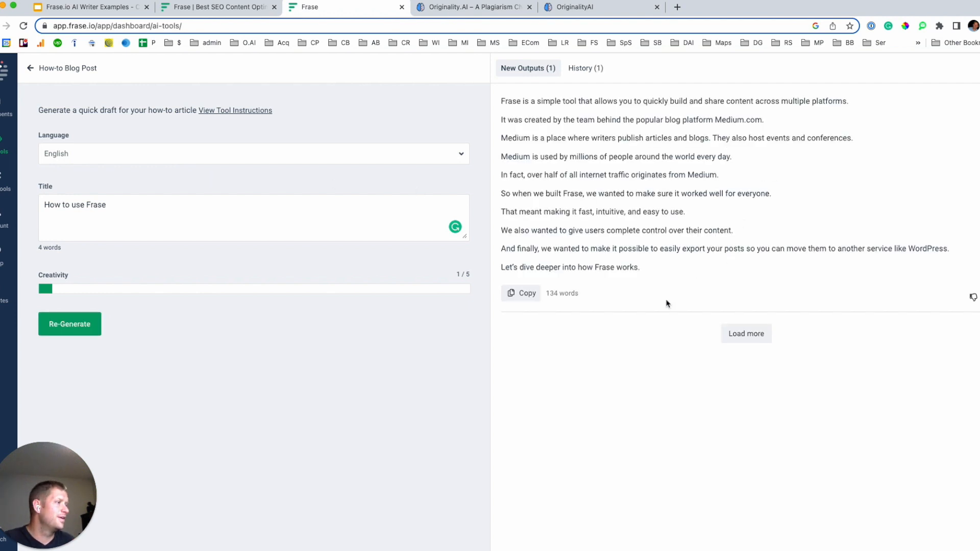
{"action": "mouse_move", "coordinate": [584, 359]}
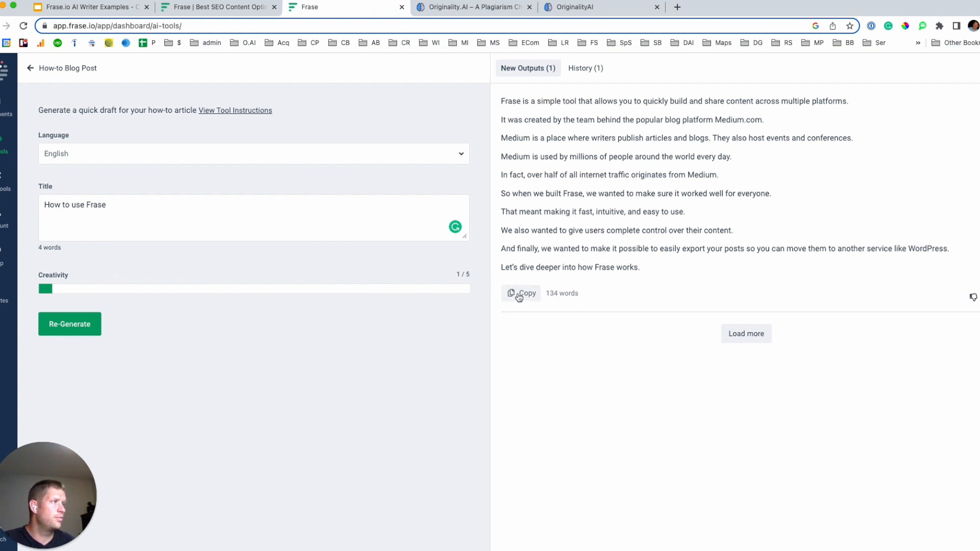
{"action": "left_click", "coordinate": [521, 293]}
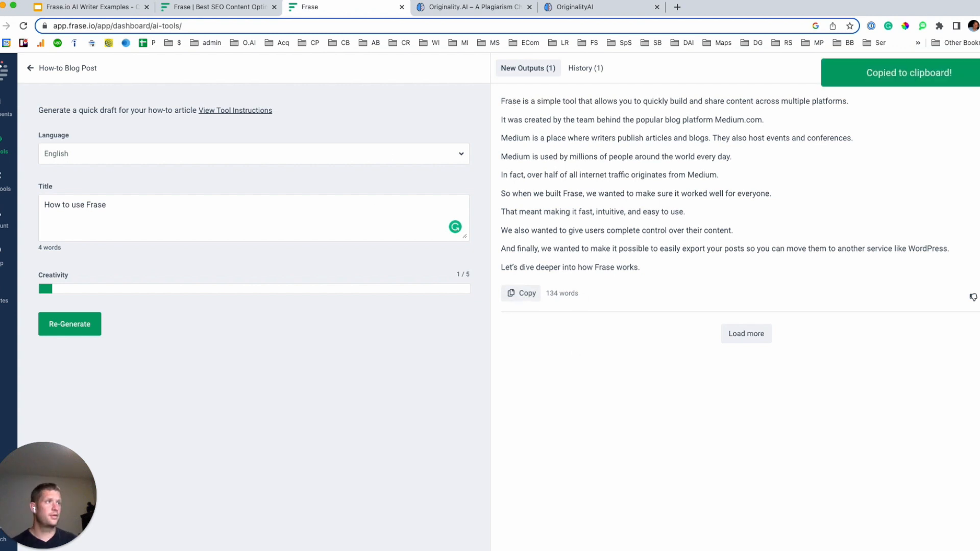
{"action": "left_click", "coordinate": [600, 6]}
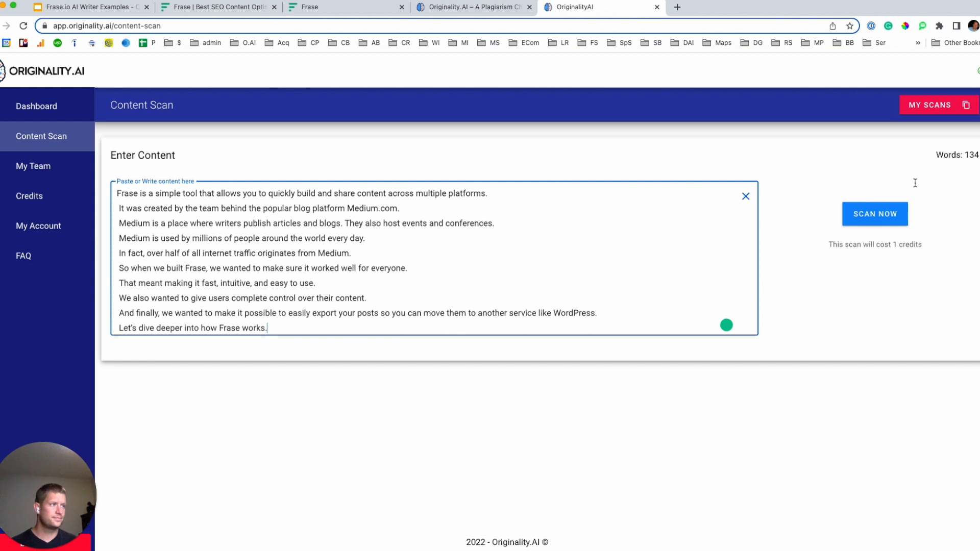
- Scan the pasted draft: 100% AI, 0% original, no plagiarism detected
{"action": "left_click", "coordinate": [874, 214]}
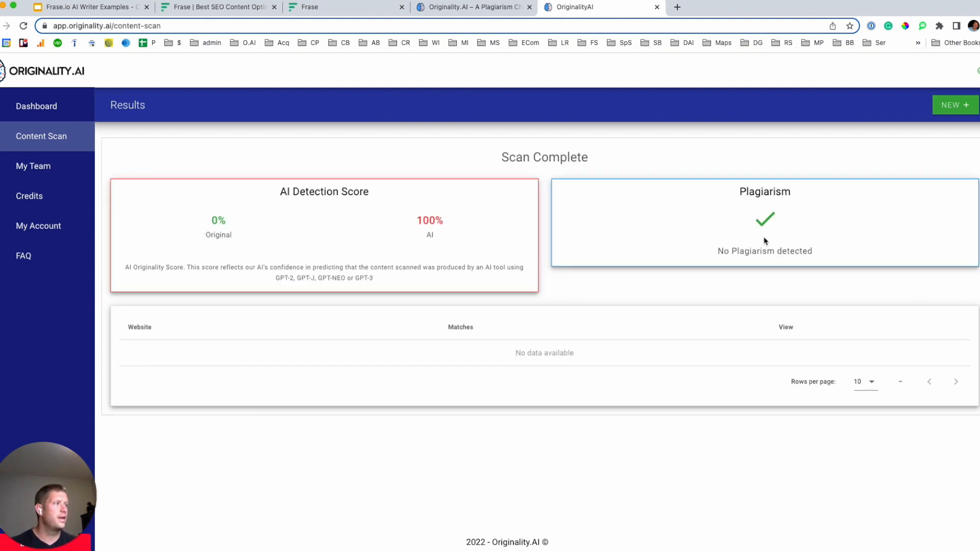
{"action": "mouse_move", "coordinate": [414, 223]}
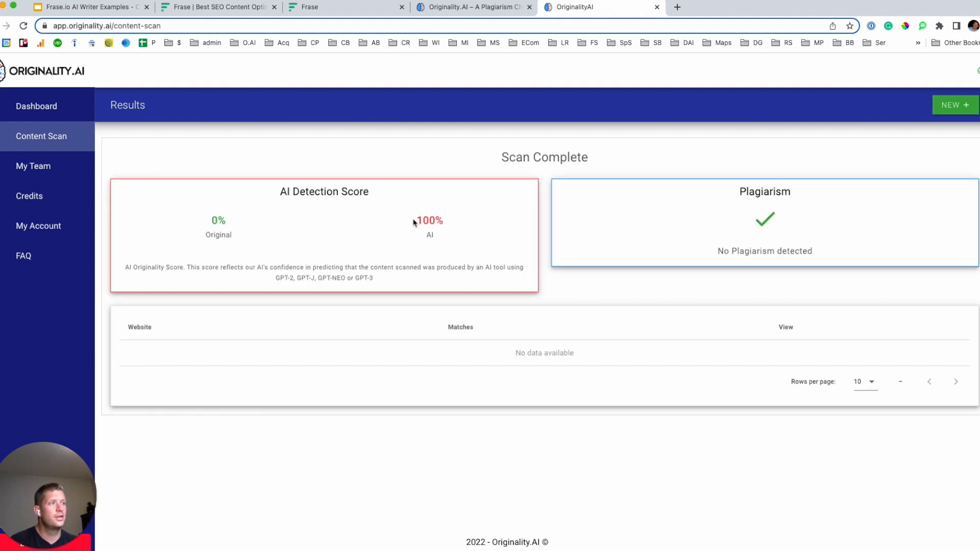
{"action": "mouse_move", "coordinate": [304, 195]}
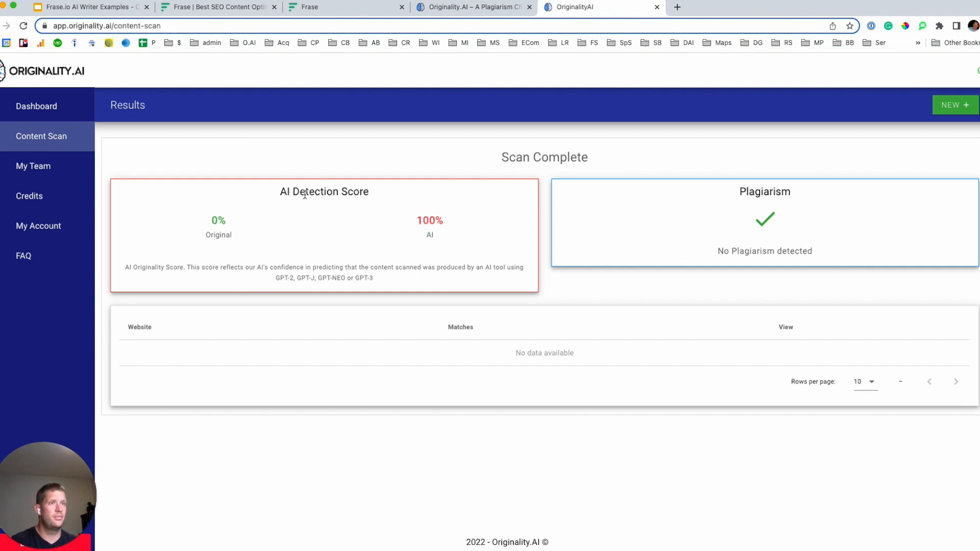
{"action": "mouse_move", "coordinate": [347, 184]}
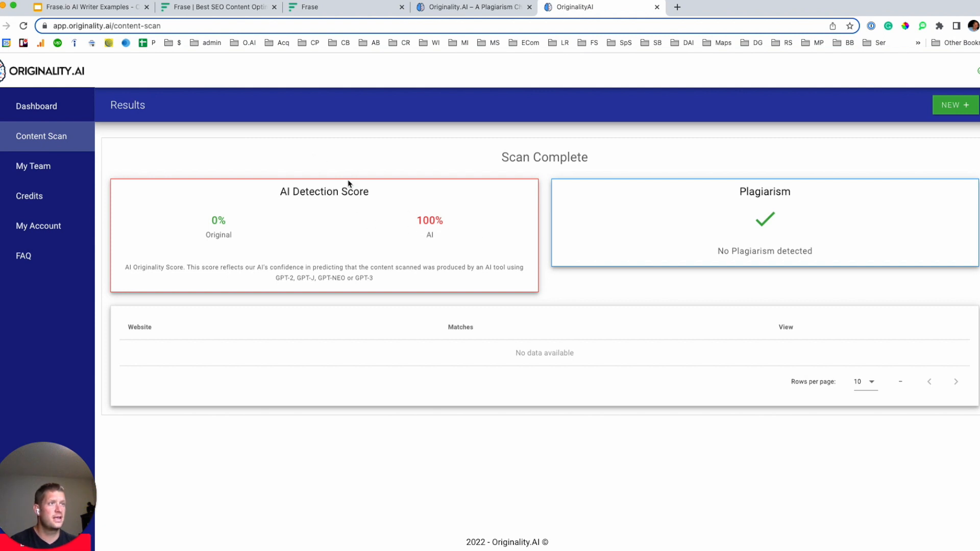
{"action": "mouse_move", "coordinate": [418, 220]}
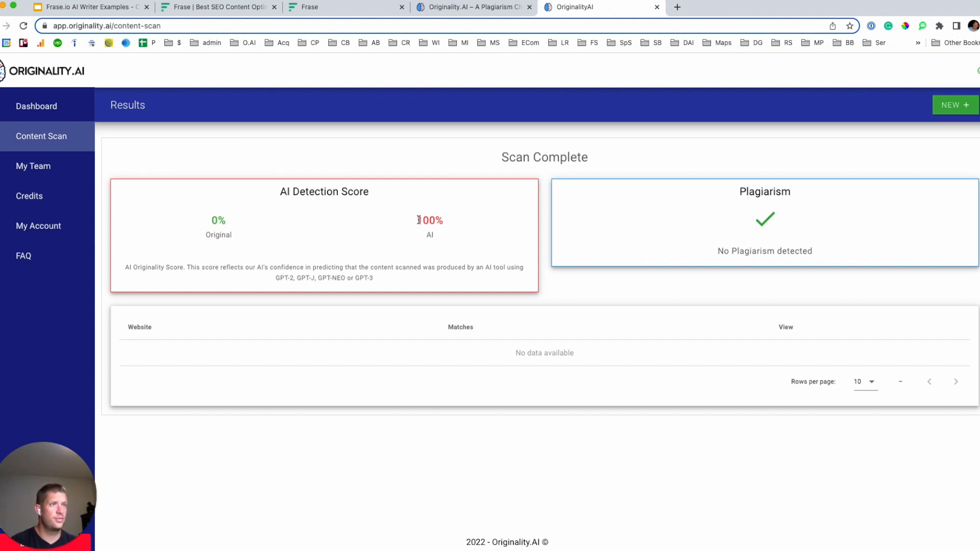
{"action": "mouse_move", "coordinate": [768, 233]}
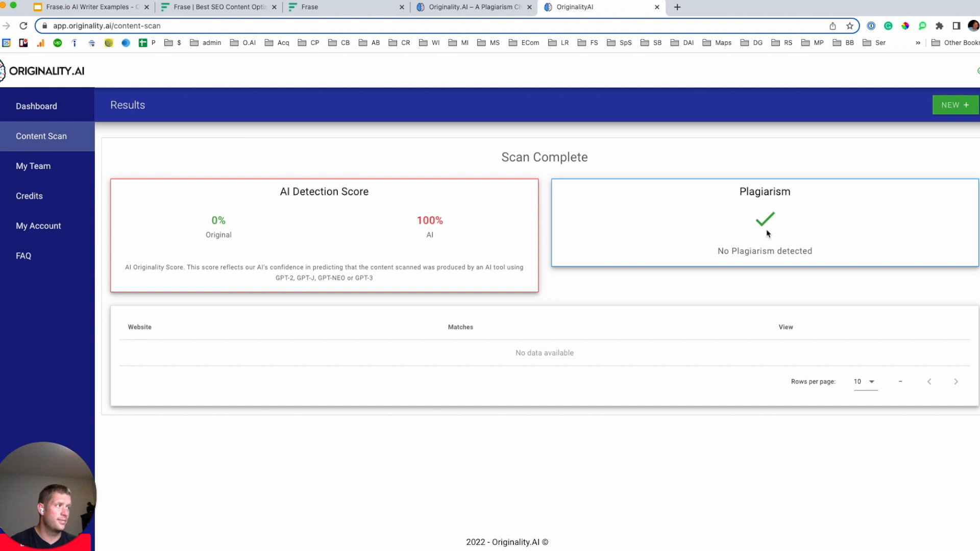
{"action": "mouse_move", "coordinate": [442, 213]}
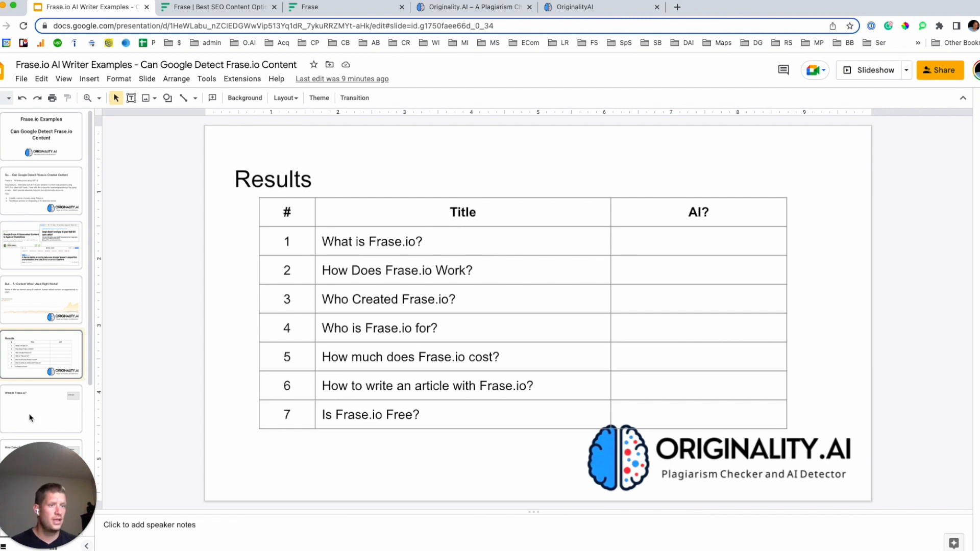
- Enter an AI Score of 100% on the 'What is Frase.io?' slide, then revisit Results
{"action": "left_click", "coordinate": [42, 408]}
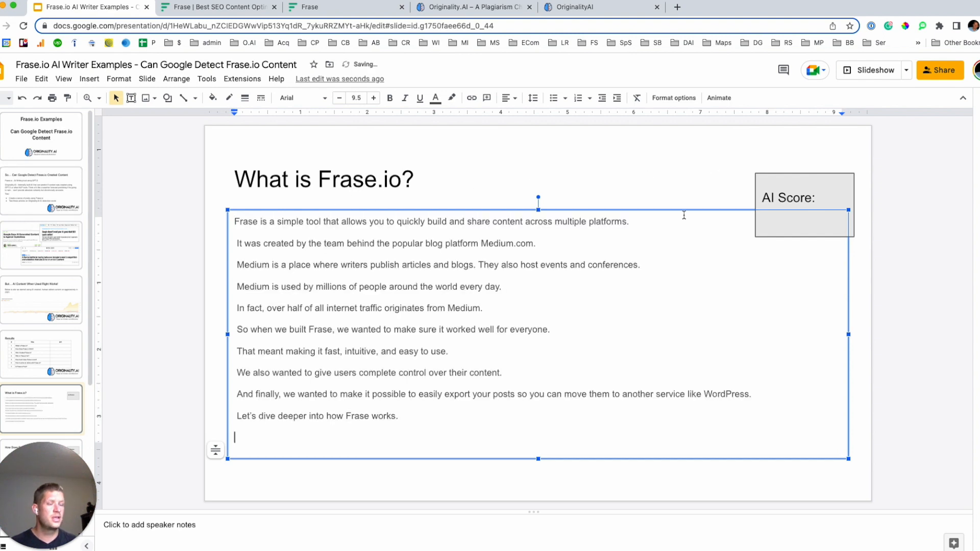
{"action": "left_click", "coordinate": [804, 215]}
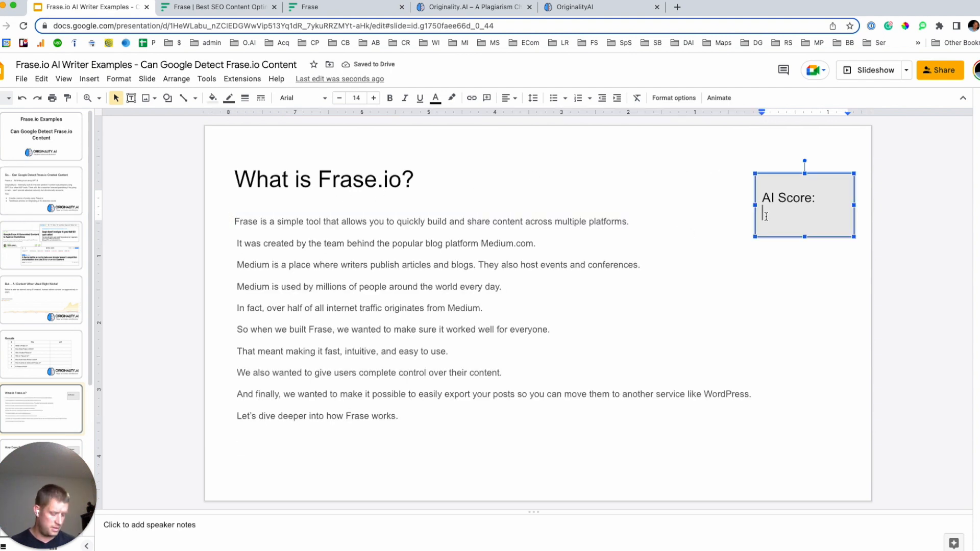
{"action": "type", "text": "100%"}
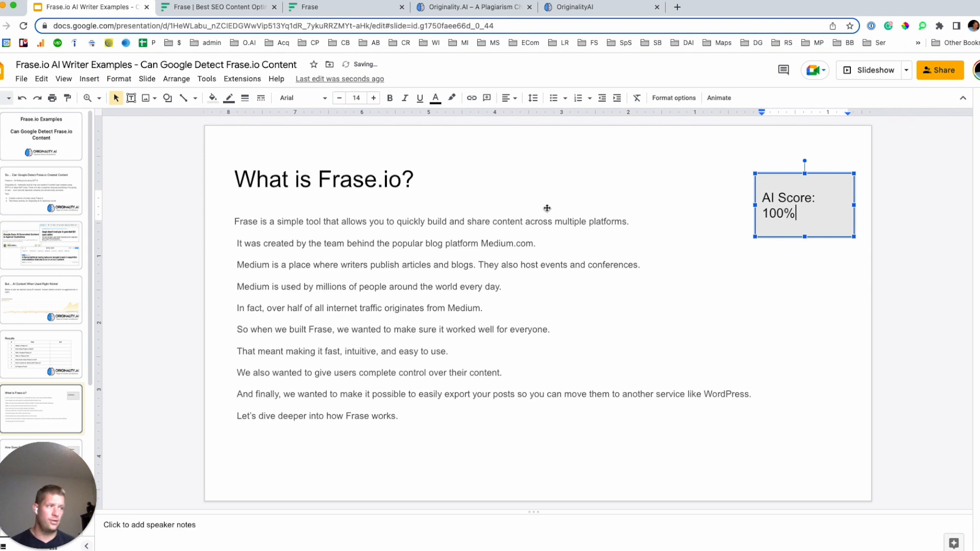
{"action": "left_click", "coordinate": [41, 354]}
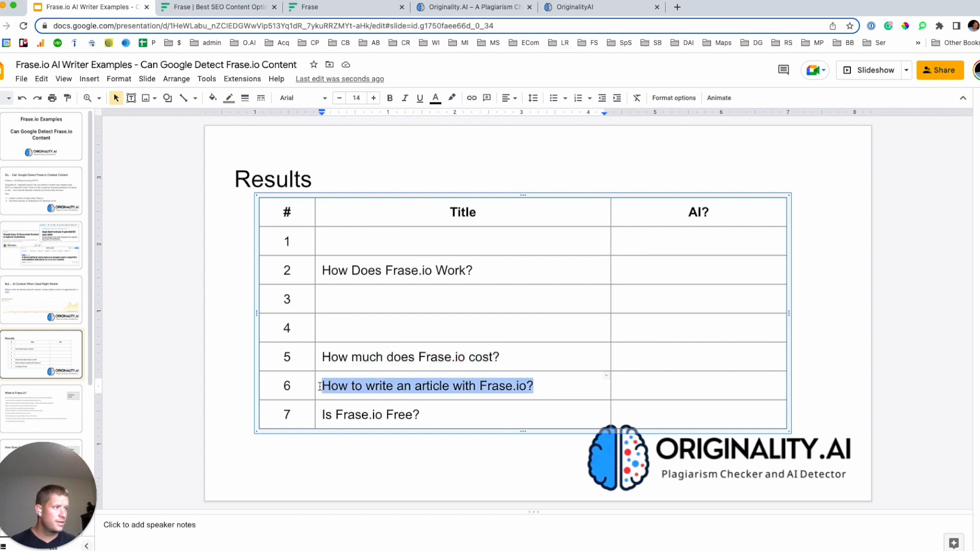
{"action": "left_click", "coordinate": [471, 6]}
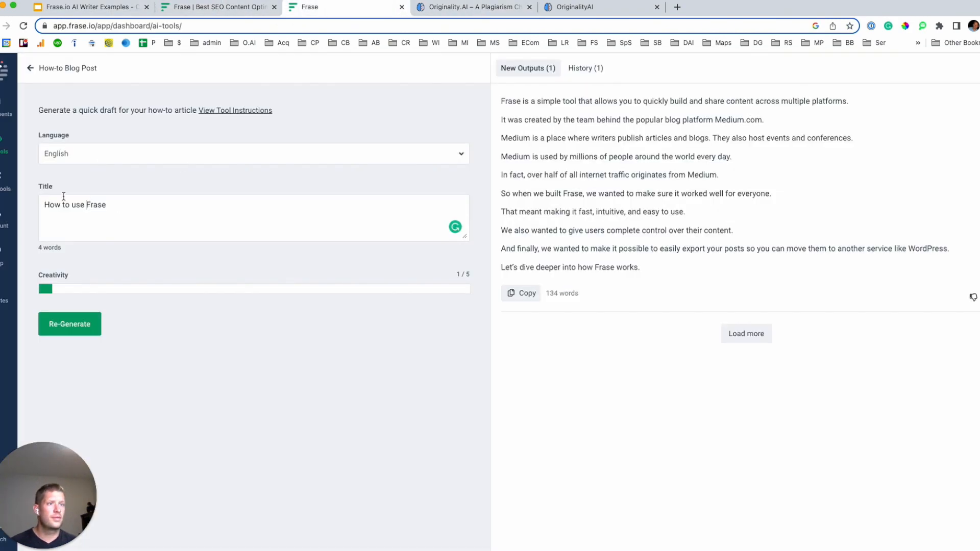
- Retitle the how-to form 'How does GPT-3 work?' and re-generate the draft
{"action": "type", "text": "How doe"}
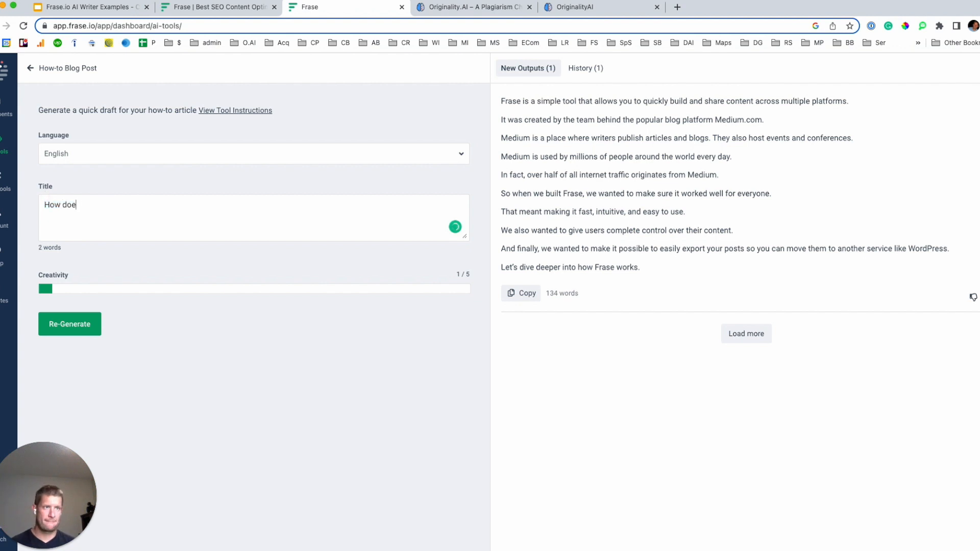
{"action": "type", "text": "s GPT-3 wor"}
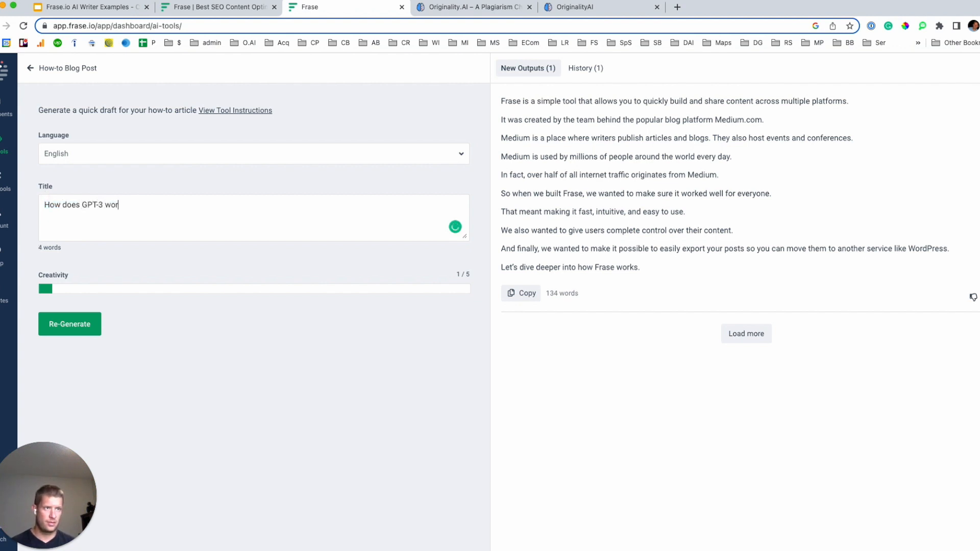
{"action": "type", "text": "k?"}
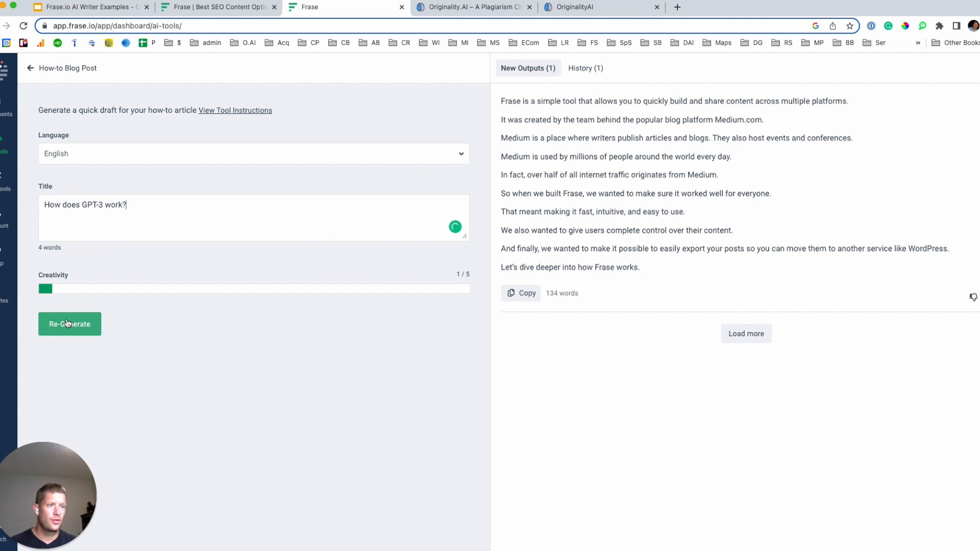
{"action": "left_click", "coordinate": [69, 324]}
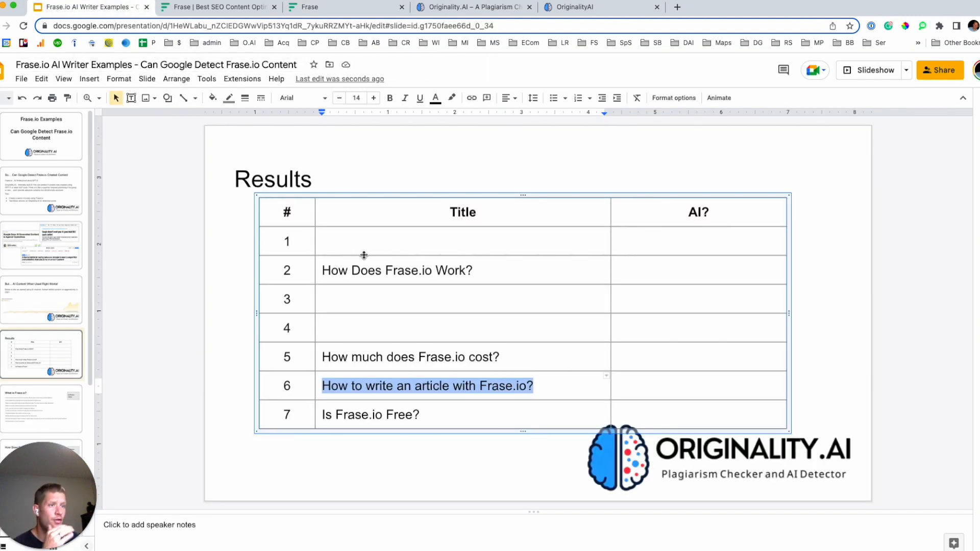
{"action": "mouse_move", "coordinate": [350, 287]}
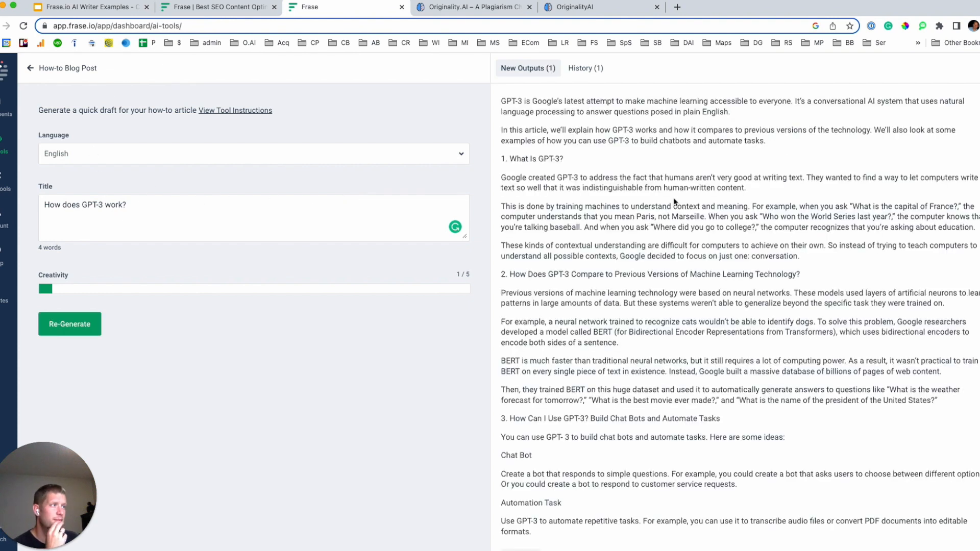
- Scroll through the 482-word GPT-3 draft and copy its text
{"action": "scroll", "scroll_direction": "down", "scroll_amount": 3}
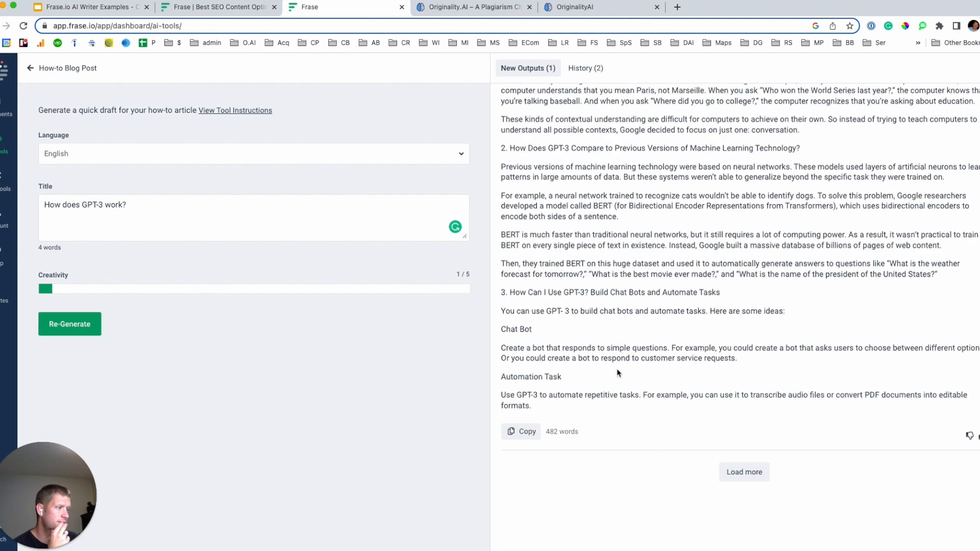
{"action": "scroll", "scroll_direction": "up", "scroll_amount": 3}
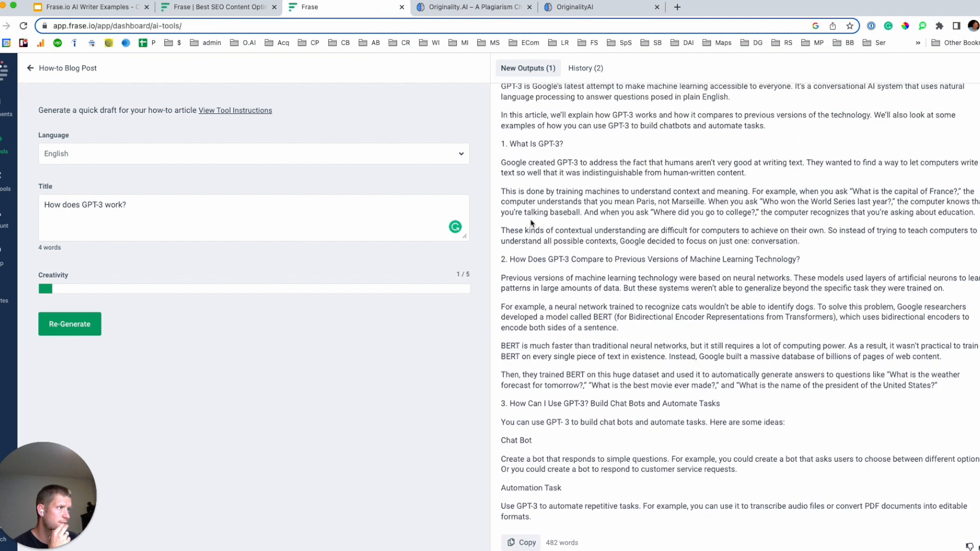
{"action": "scroll", "scroll_direction": "down", "scroll_amount": 3}
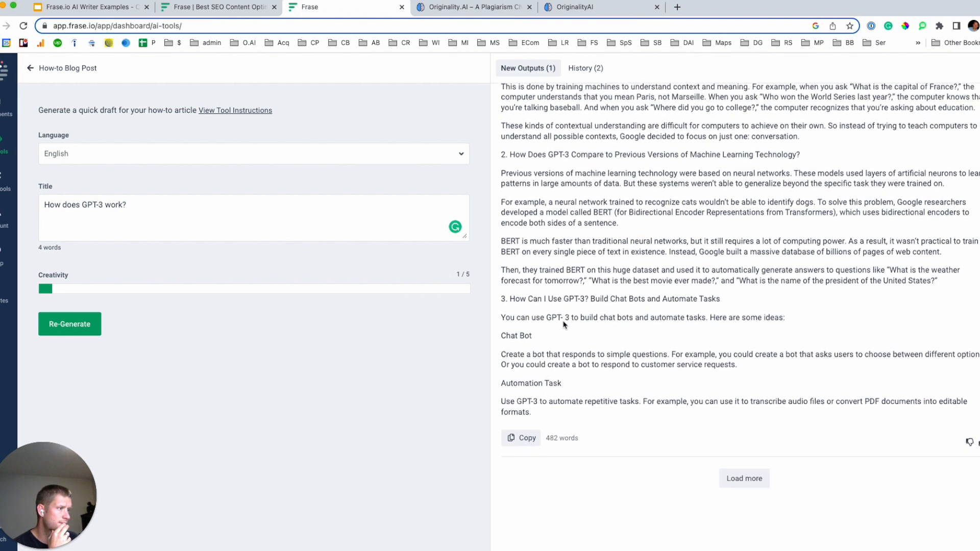
{"action": "left_click", "coordinate": [520, 438]}
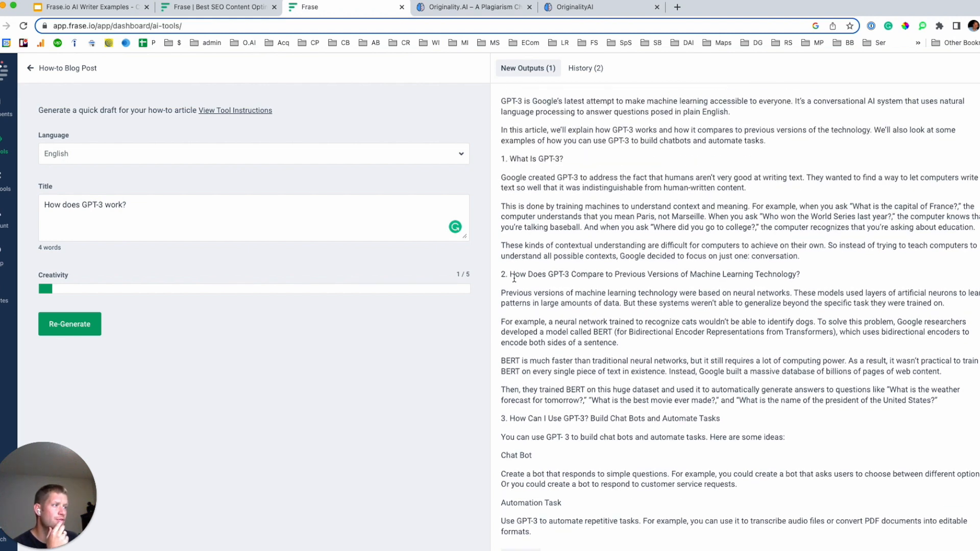
{"action": "scroll", "scroll_direction": "down", "scroll_amount": 3}
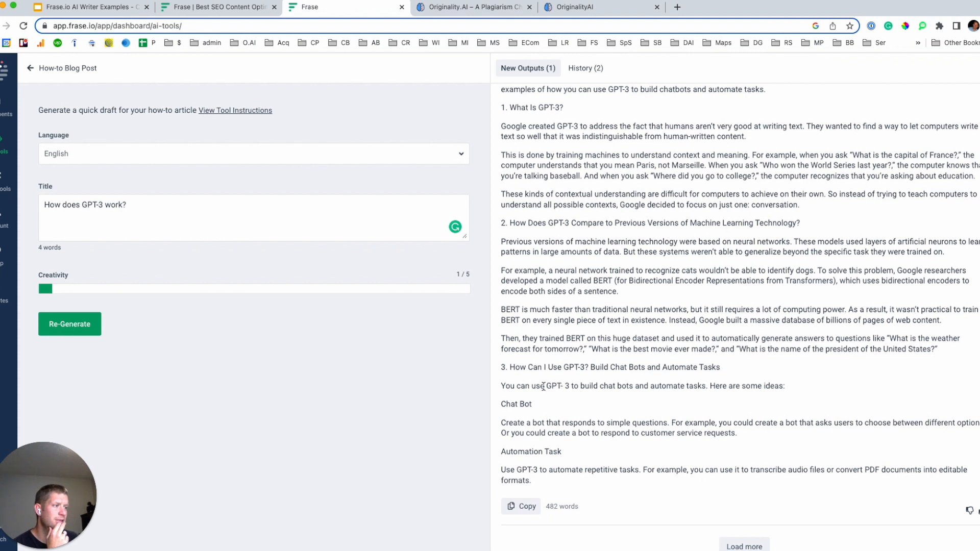
{"action": "mouse_move", "coordinate": [510, 454]}
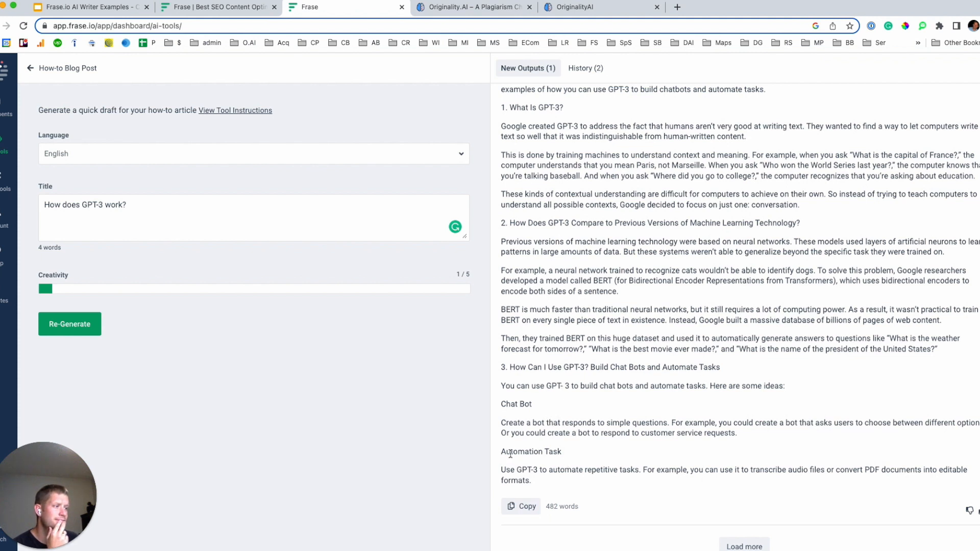
{"action": "mouse_move", "coordinate": [568, 420]}
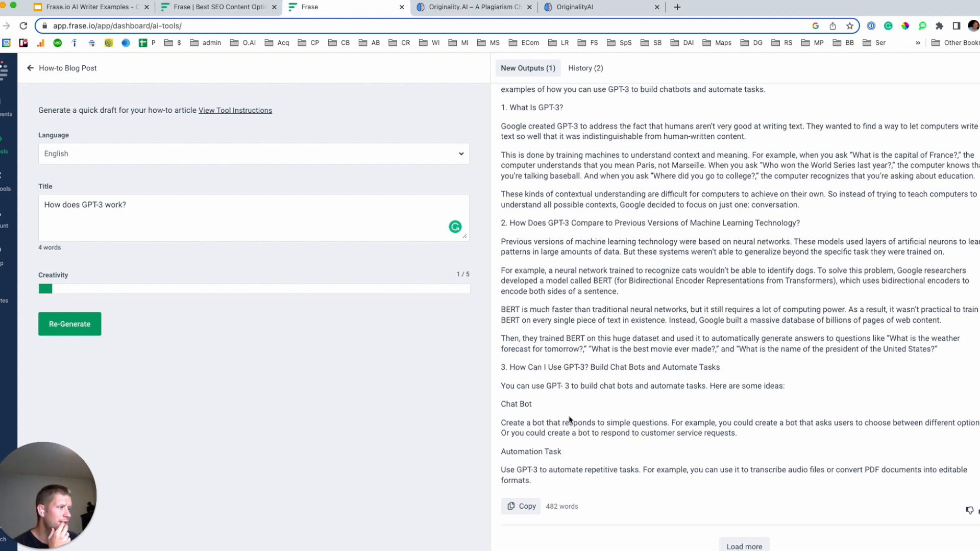
{"action": "scroll", "scroll_direction": "down", "scroll_amount": 3}
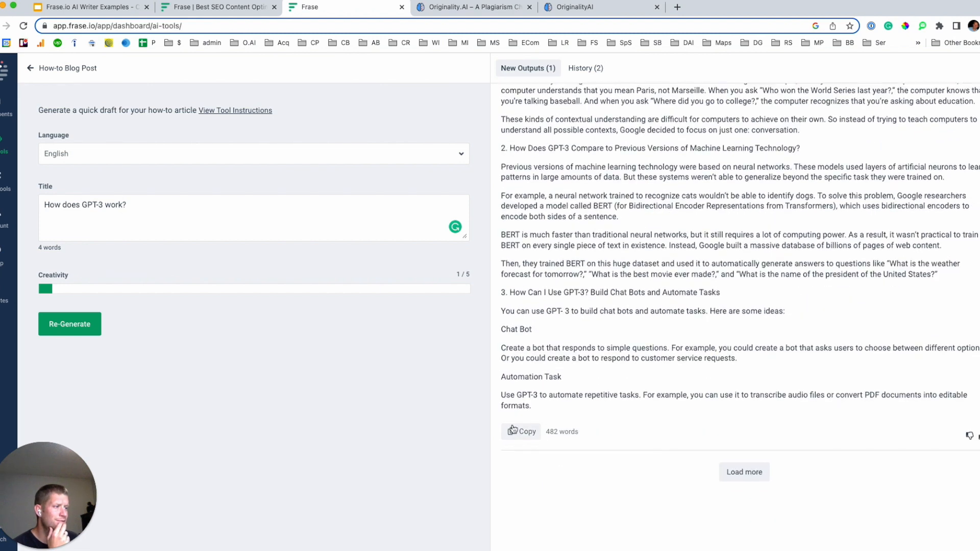
{"action": "left_click", "coordinate": [521, 431]}
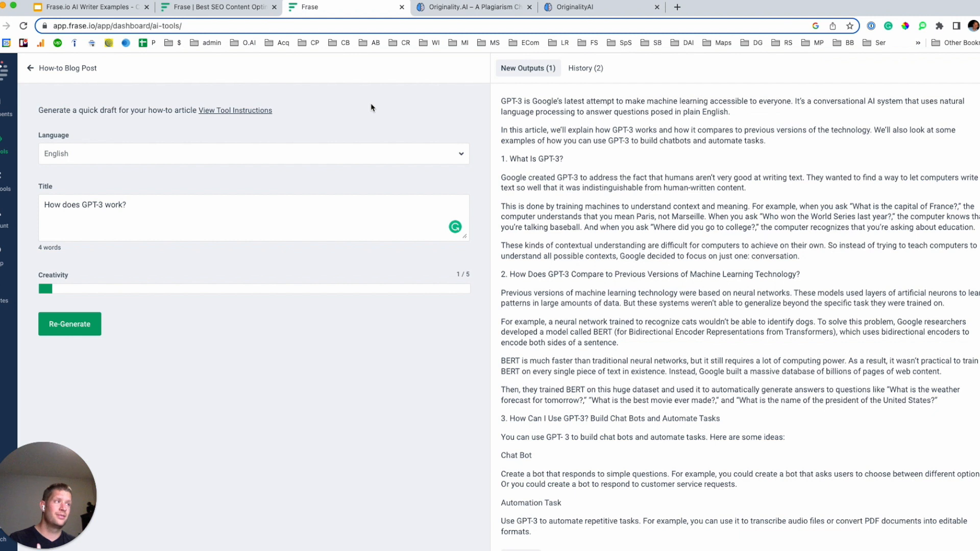
{"action": "mouse_move", "coordinate": [456, 189]}
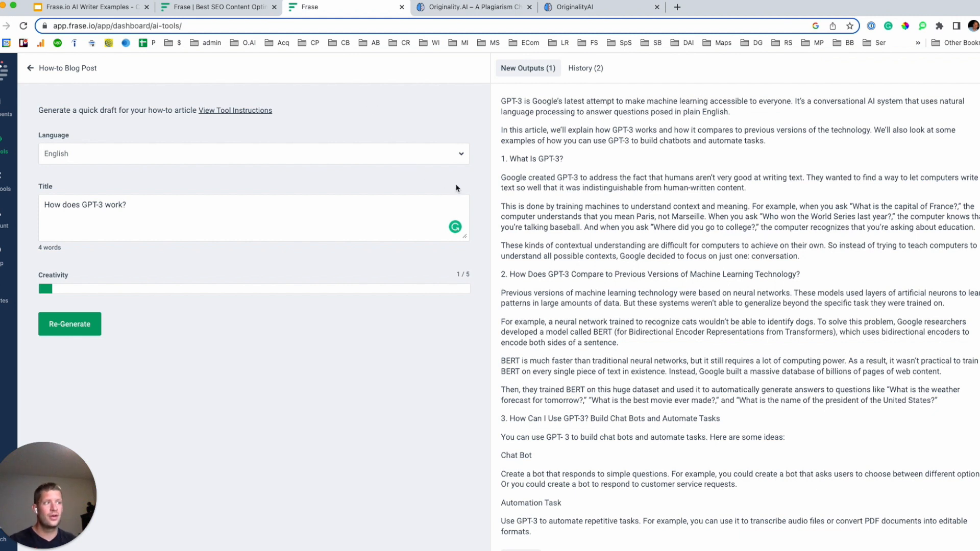
{"action": "mouse_move", "coordinate": [511, 100]}
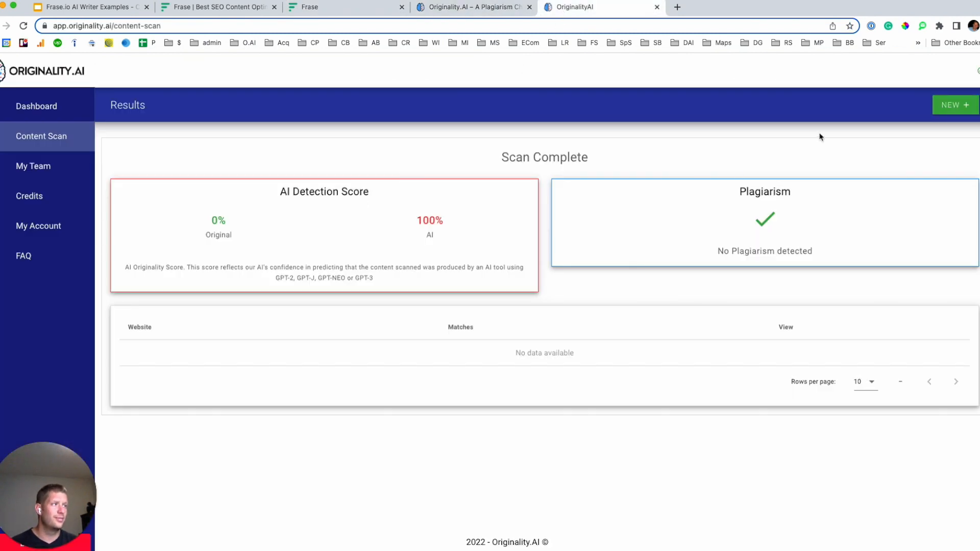
{"action": "mouse_move", "coordinate": [955, 105]}
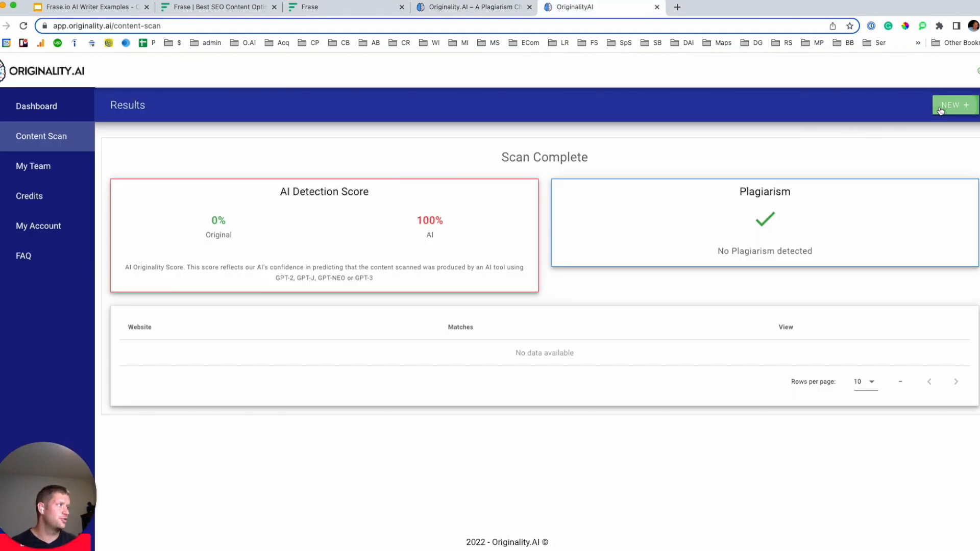
- Submit the pasted 482-word GPT-3 article for an Originality.AI scan, then return to Slides
{"action": "left_click", "coordinate": [952, 104]}
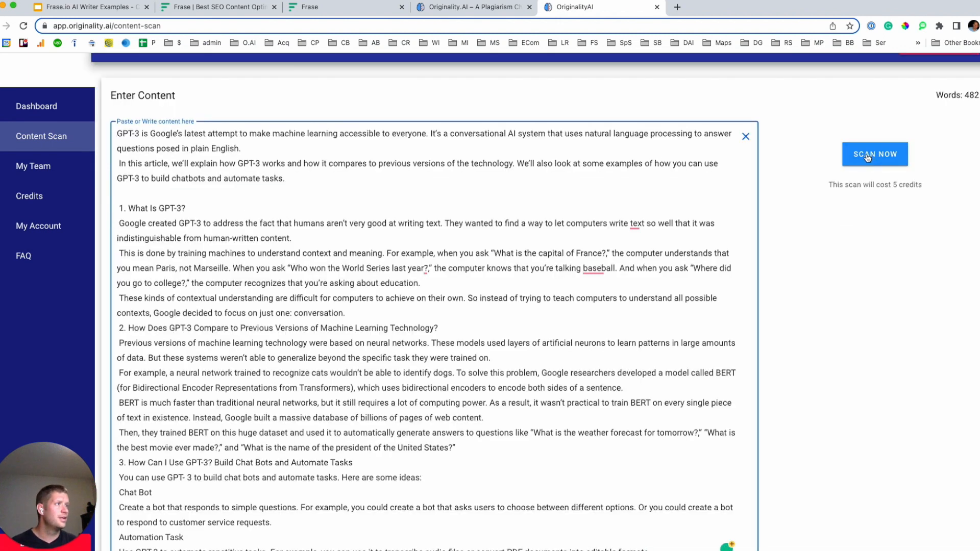
{"action": "left_click", "coordinate": [874, 155]}
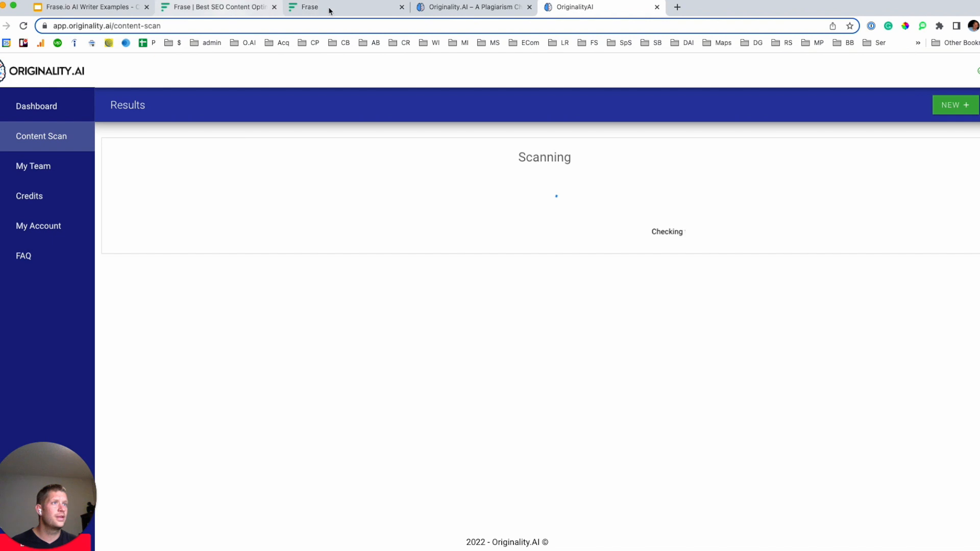
{"action": "left_click", "coordinate": [309, 7]}
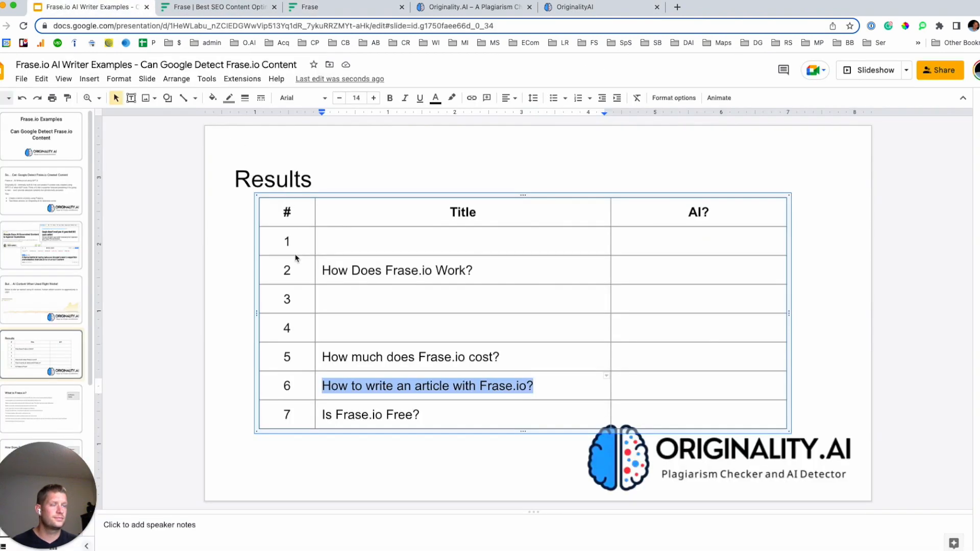
- Enter 'How does GPT-3 Work?' in row 3 of the Results table
{"action": "left_click", "coordinate": [438, 299]}
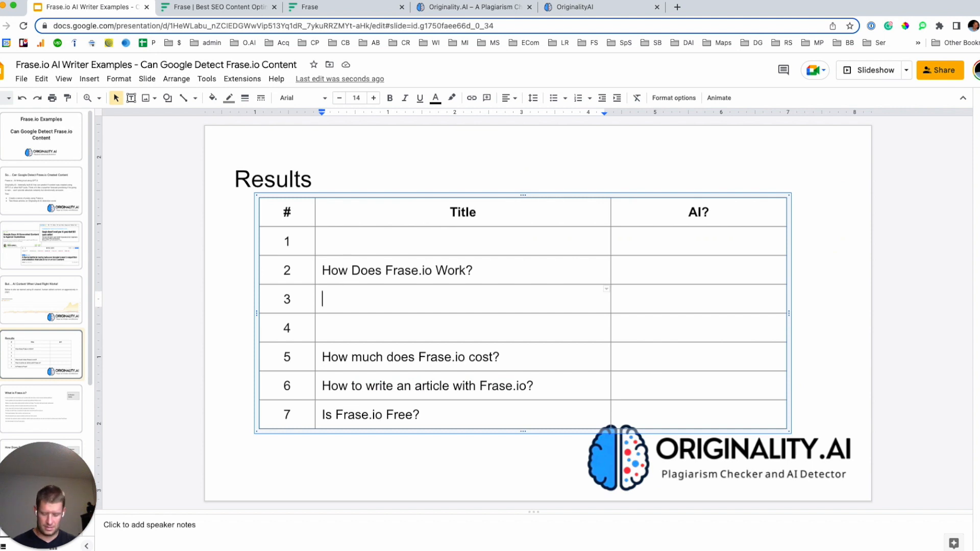
{"action": "type", "text": "How does GH"}
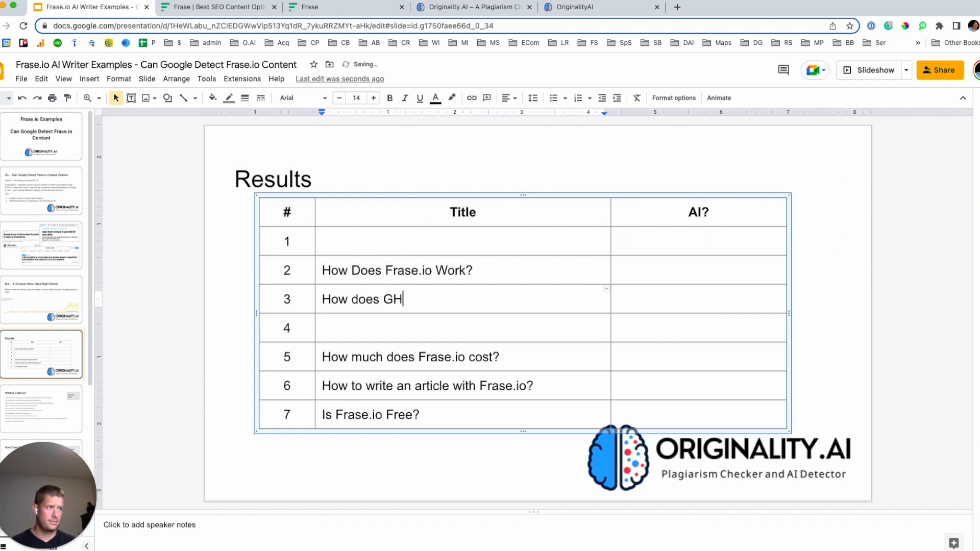
{"action": "type", "text": "pT"}
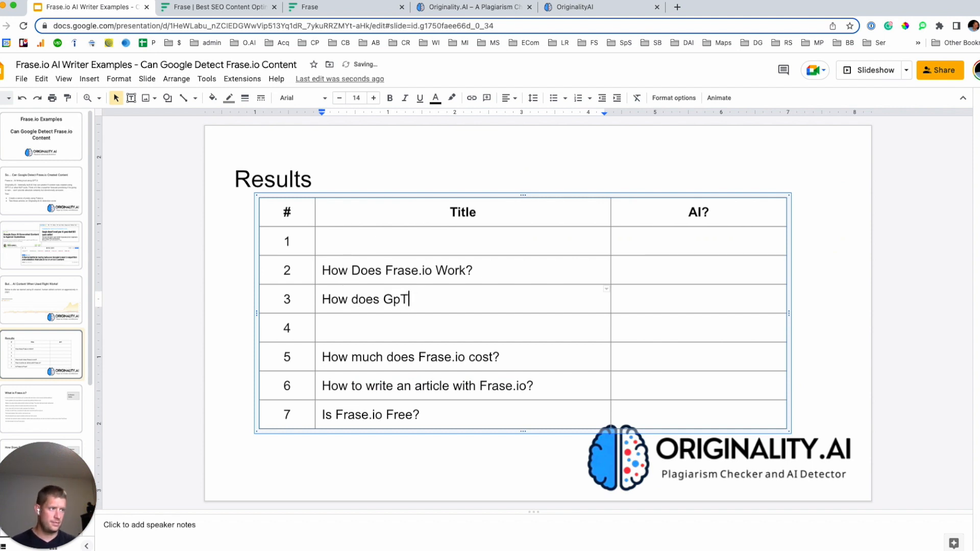
{"action": "type", "text": "GPT-3"}
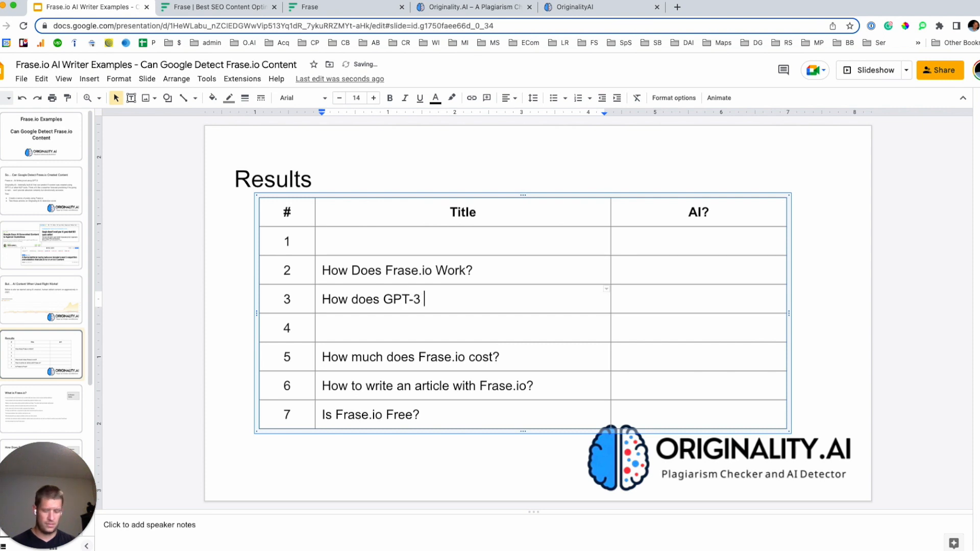
{"action": "type", "text": "Work?"}
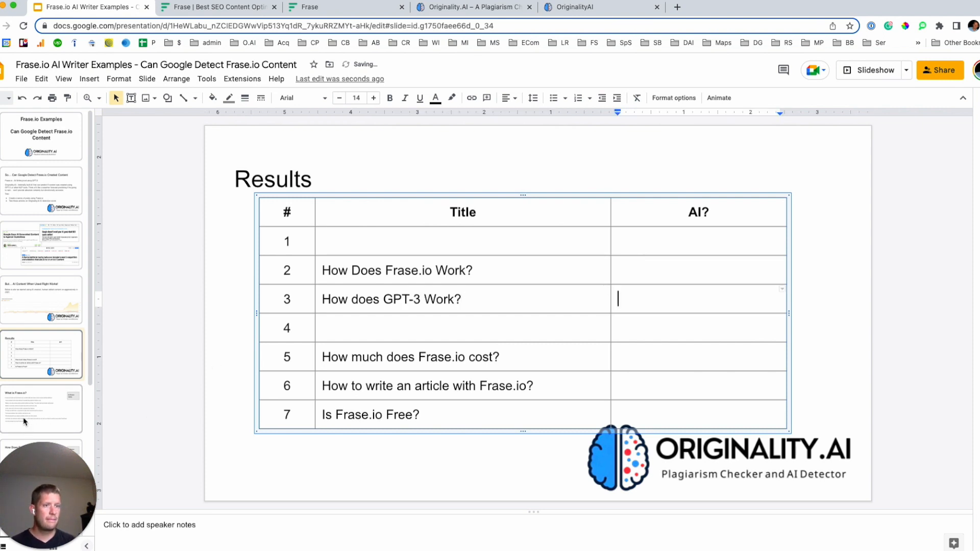
- Retitle the next article slide 'How Does GPT-3 WOrk' and check the scan
{"action": "left_click", "coordinate": [41, 408]}
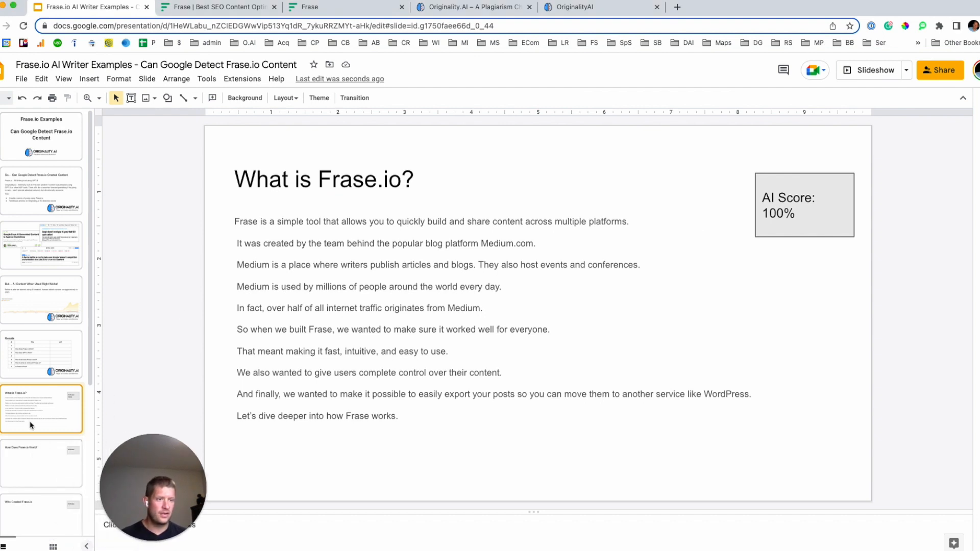
{"action": "left_click", "coordinate": [41, 462]}
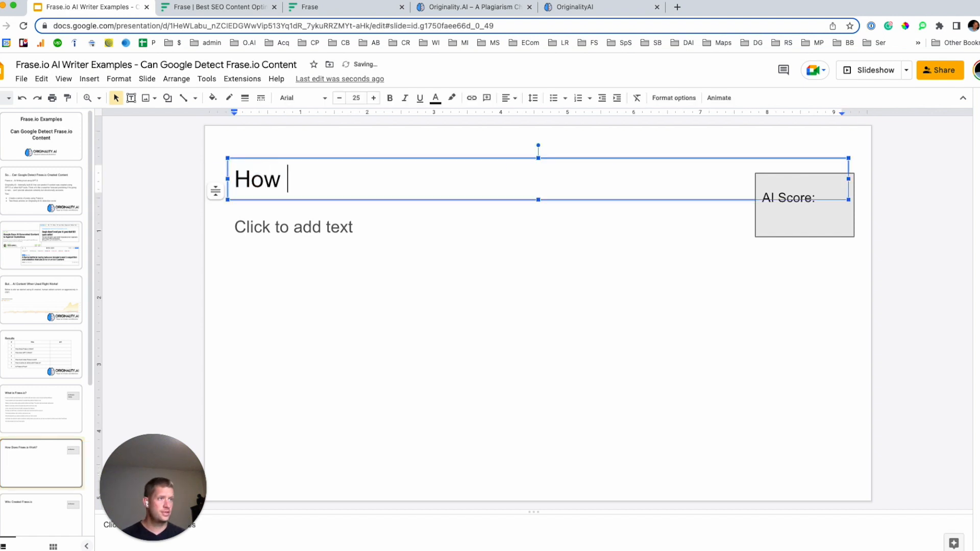
{"action": "type", "text": "Does GP"}
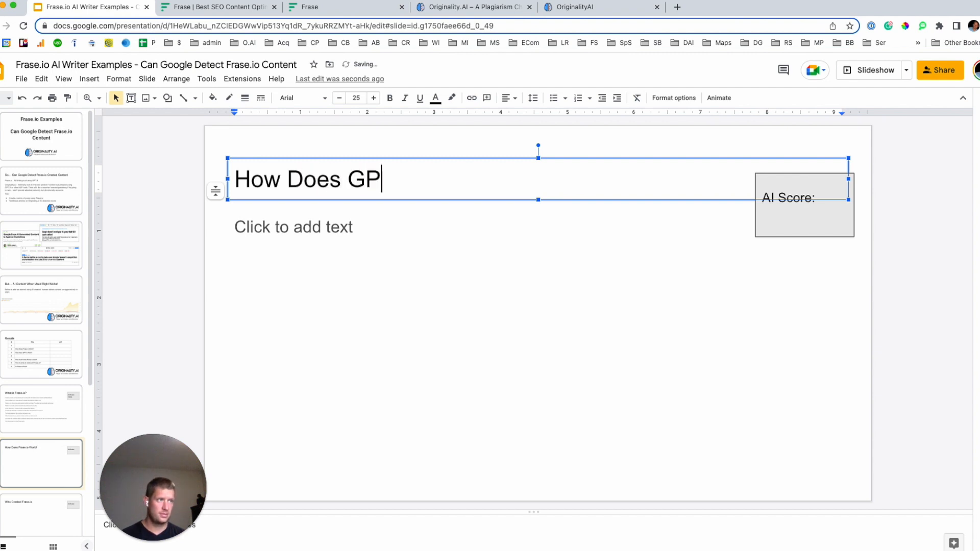
{"action": "type", "text": "T-3 WOrk"}
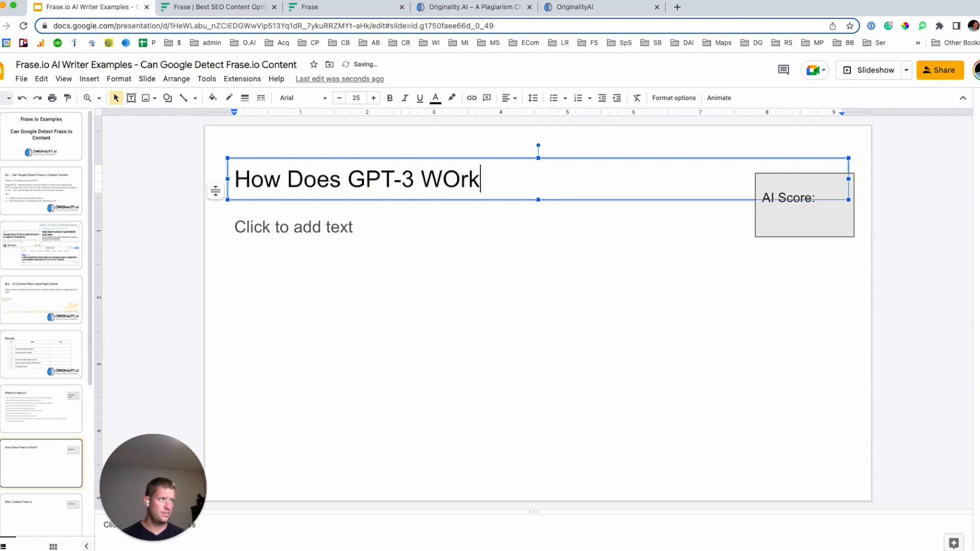
{"action": "left_click", "coordinate": [600, 7]}
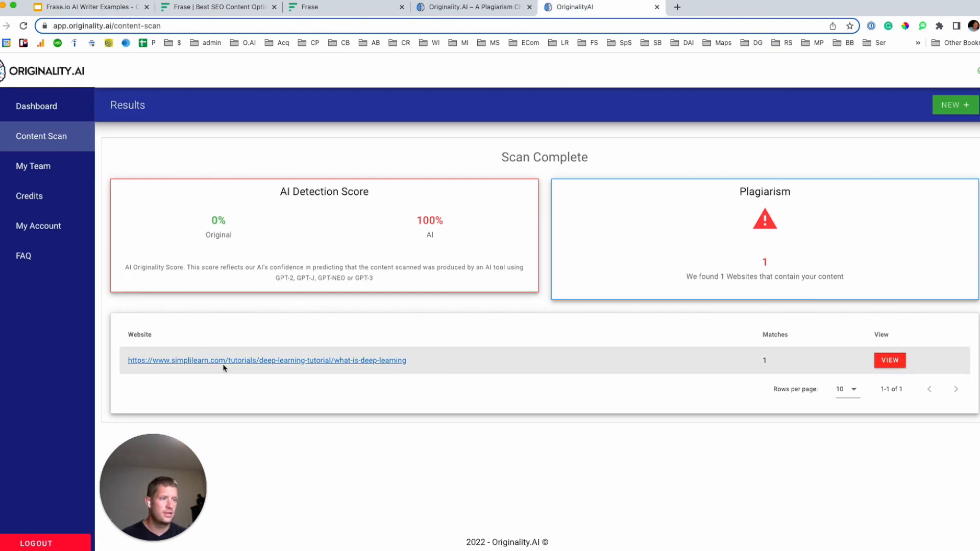
{"action": "mouse_move", "coordinate": [452, 239]}
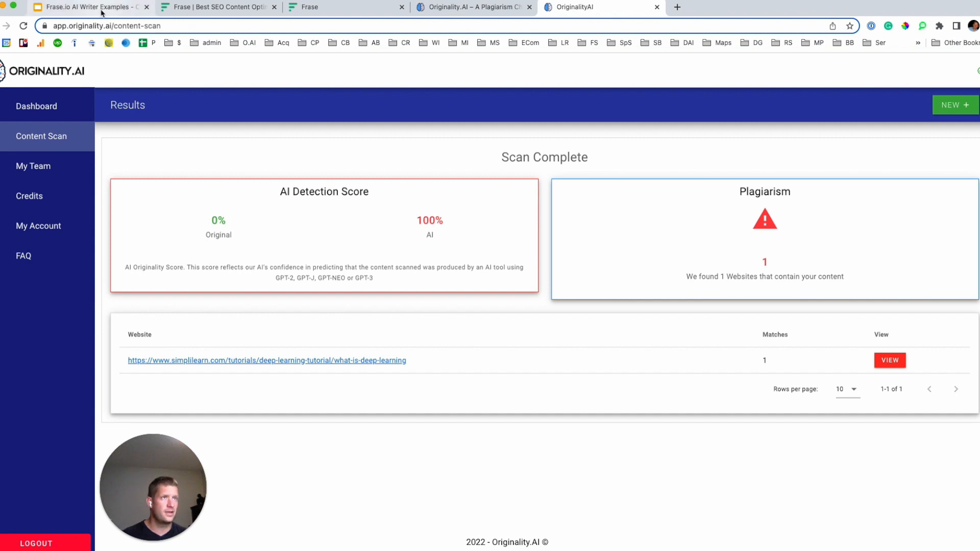
- After the 100% AI GPT-3 result, return to the Results slide and head to Frase
{"action": "left_click", "coordinate": [91, 6]}
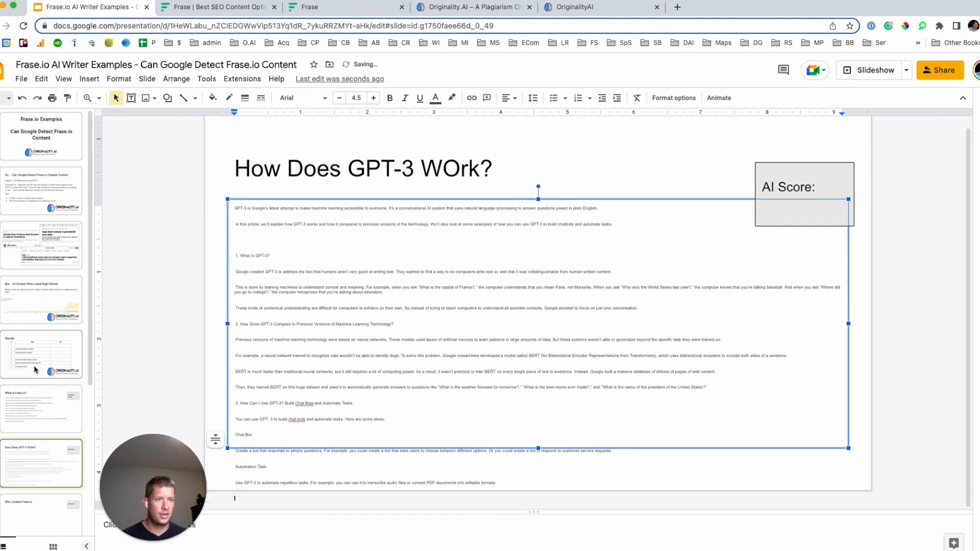
{"action": "left_click", "coordinate": [41, 354]}
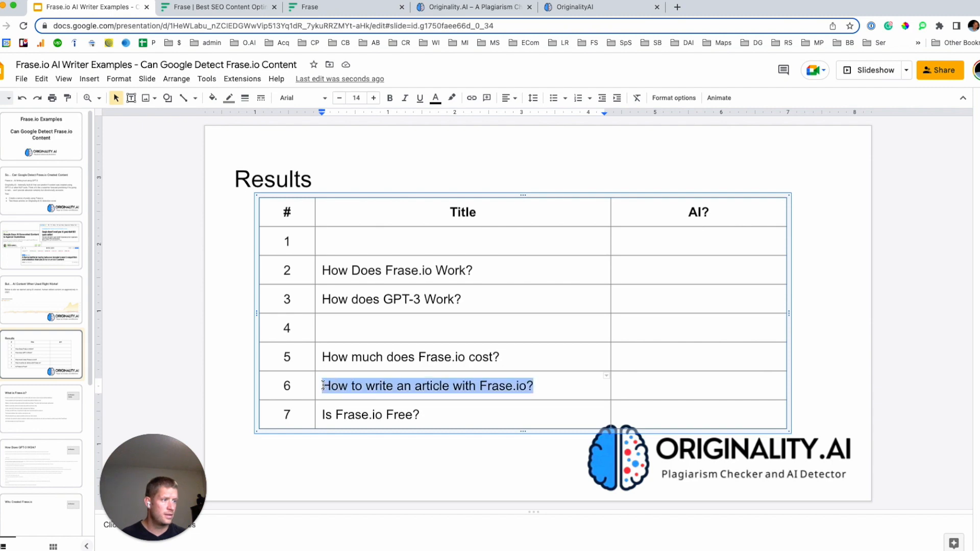
{"action": "left_click", "coordinate": [215, 6]}
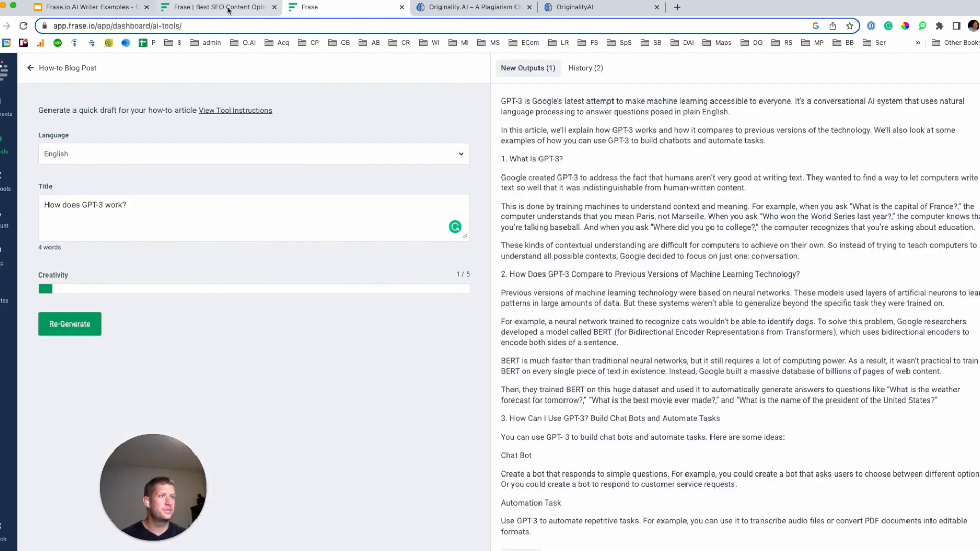
- Generate a Frase draft titled 'How to write an article with Frase.io?' and return to Slides
{"action": "type", "text": "How to write an article with Frase.io?"}
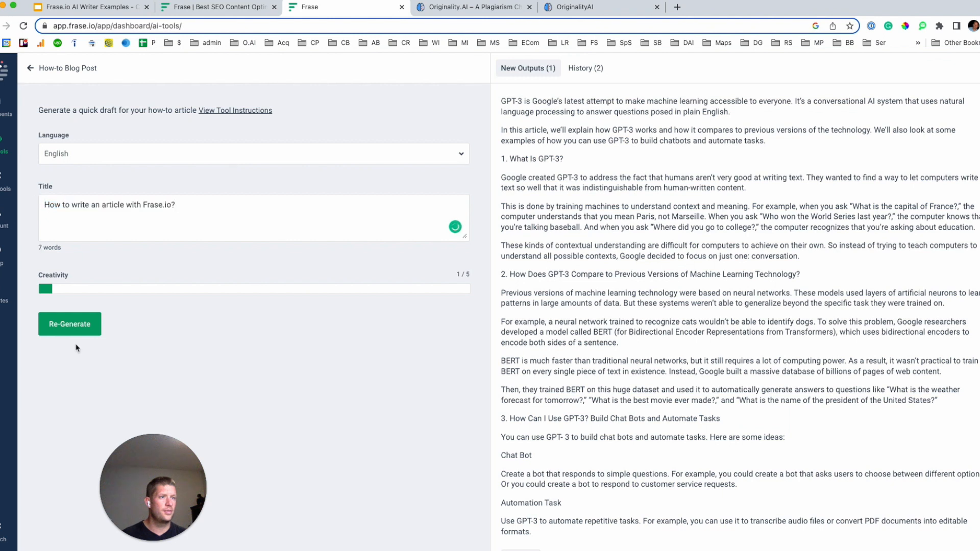
{"action": "left_click", "coordinate": [69, 324]}
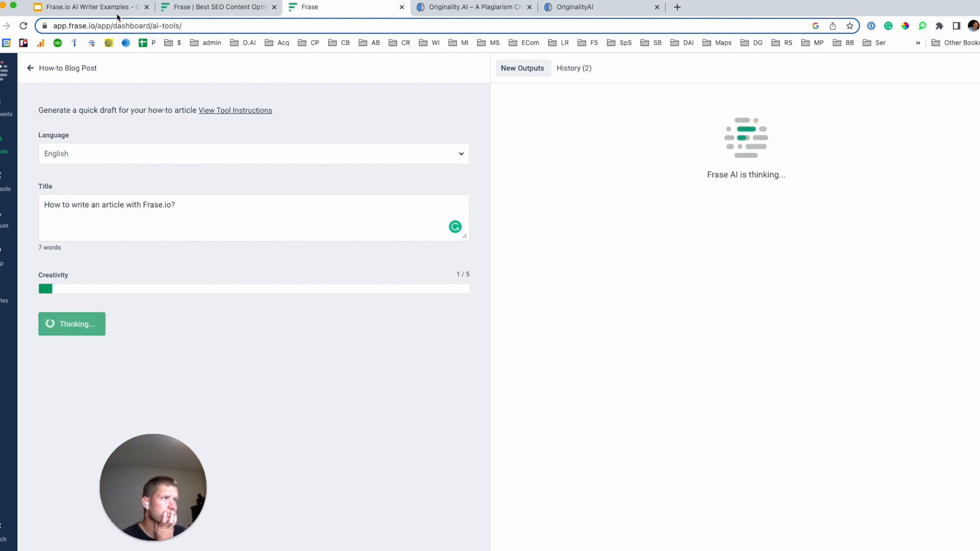
{"action": "left_click", "coordinate": [90, 6]}
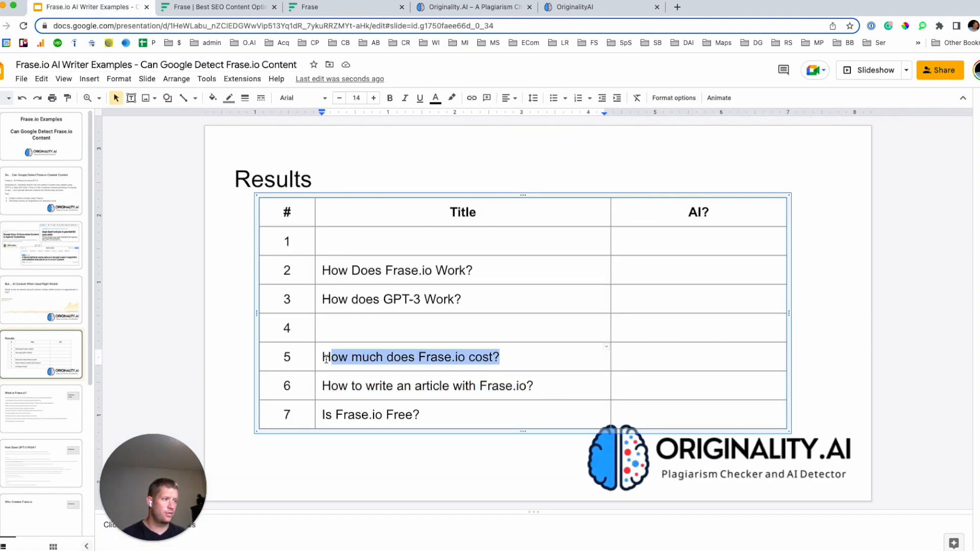
- Delete the row 5 title and place 'How to write an article with Frase.io?' in row 4
{"action": "key", "text": "Delete"}
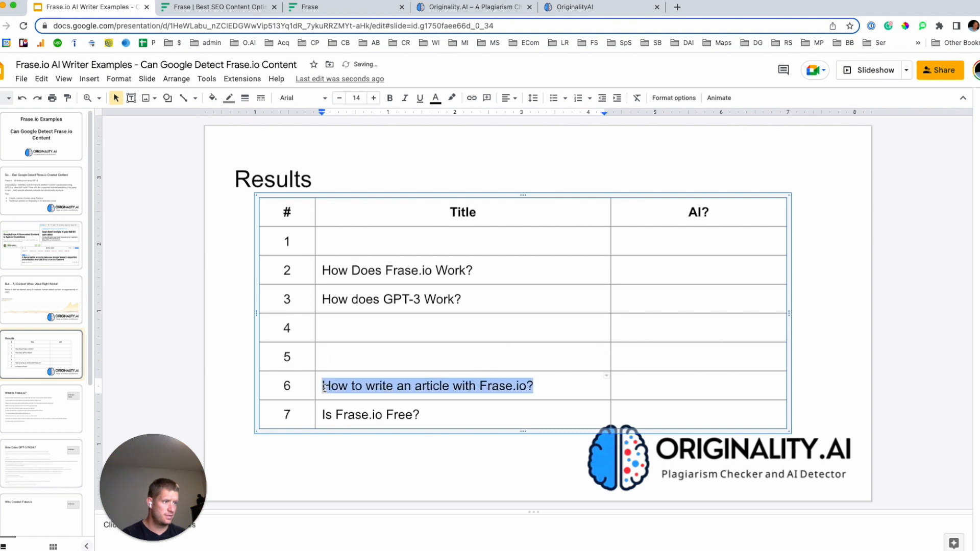
{"action": "left_click", "coordinate": [326, 327]}
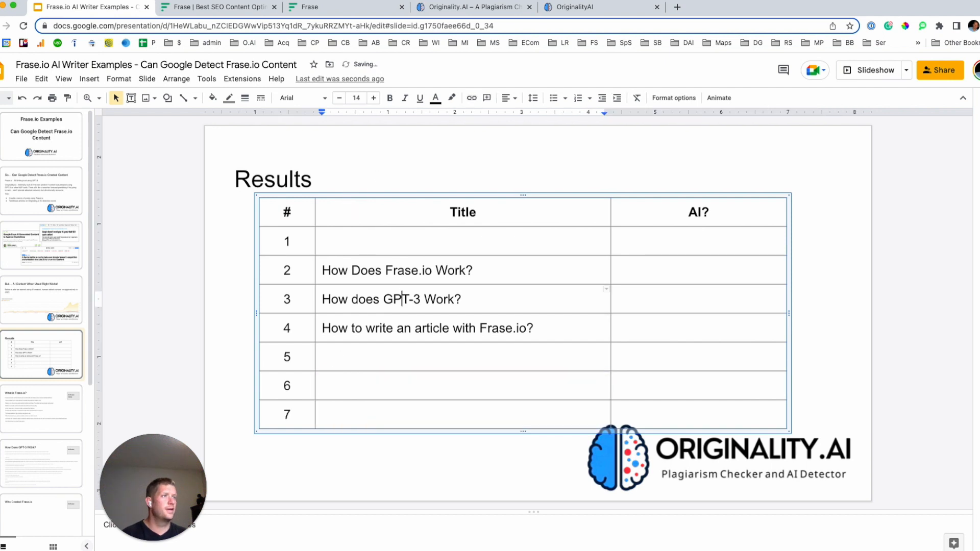
{"action": "left_click", "coordinate": [340, 7]}
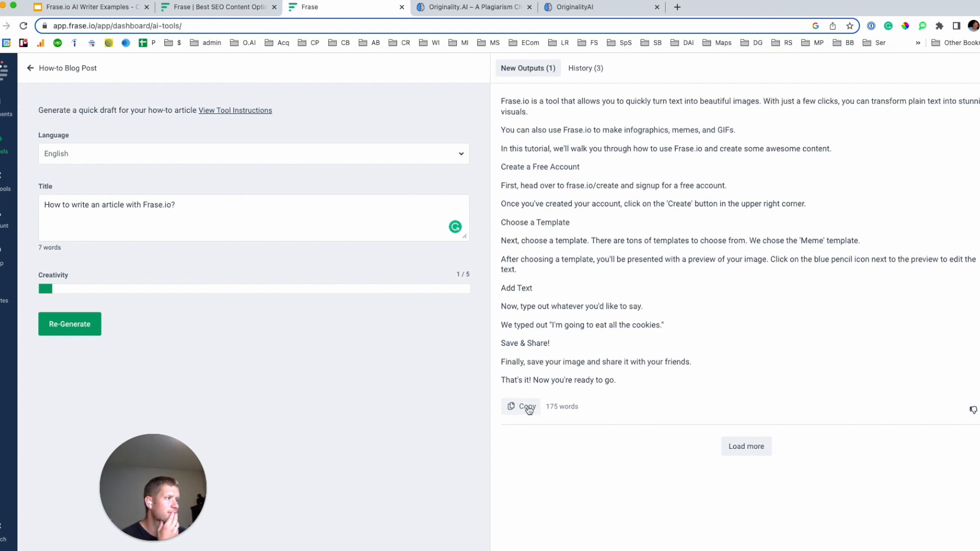
- Copy the 175-word Frase how-to draft into Originality.AI, start the scan, and return to Slides
{"action": "left_click", "coordinate": [525, 406]}
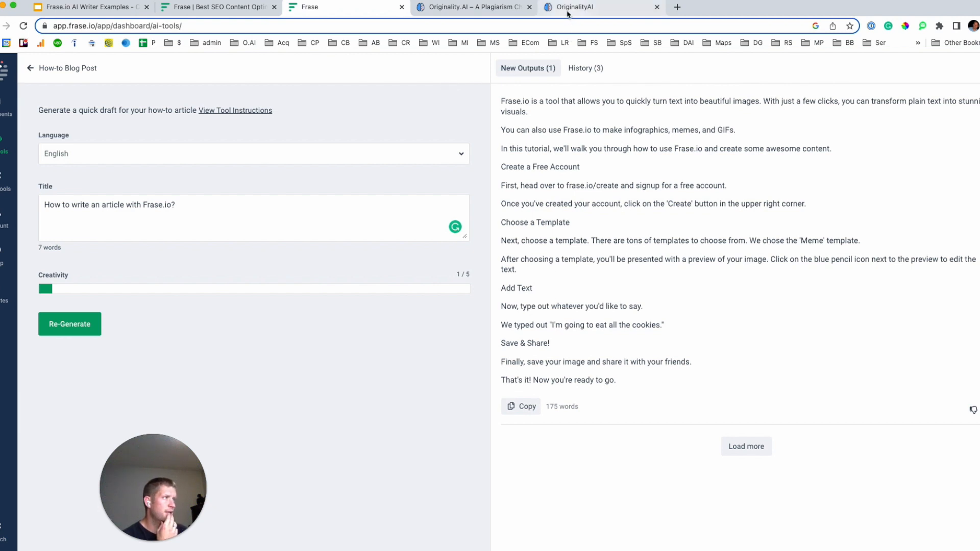
{"action": "left_click", "coordinate": [580, 6]}
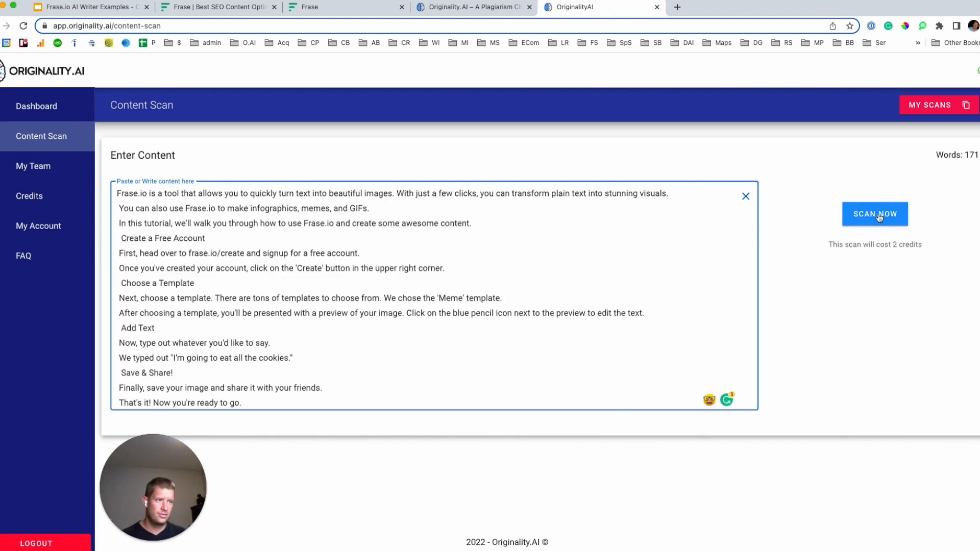
{"action": "left_click", "coordinate": [874, 214]}
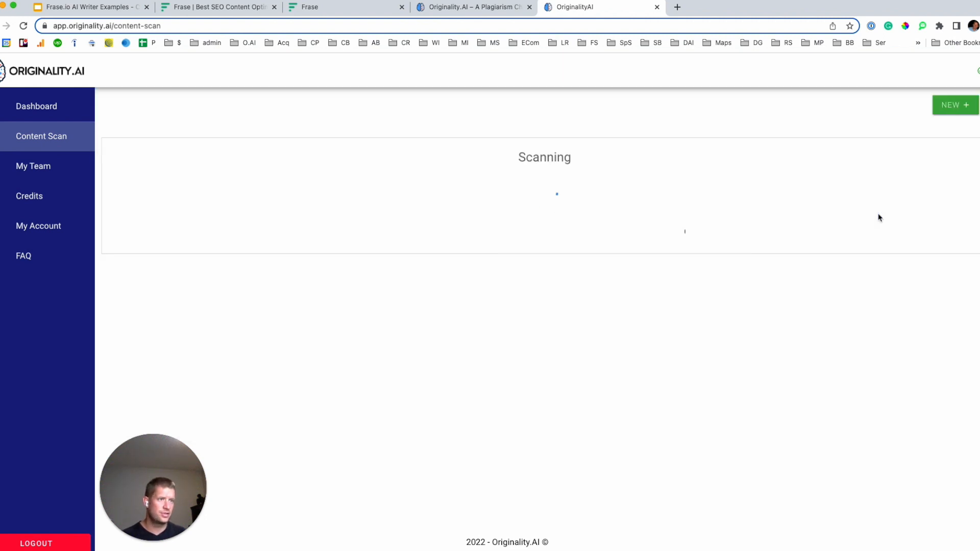
{"action": "left_click", "coordinate": [87, 6]}
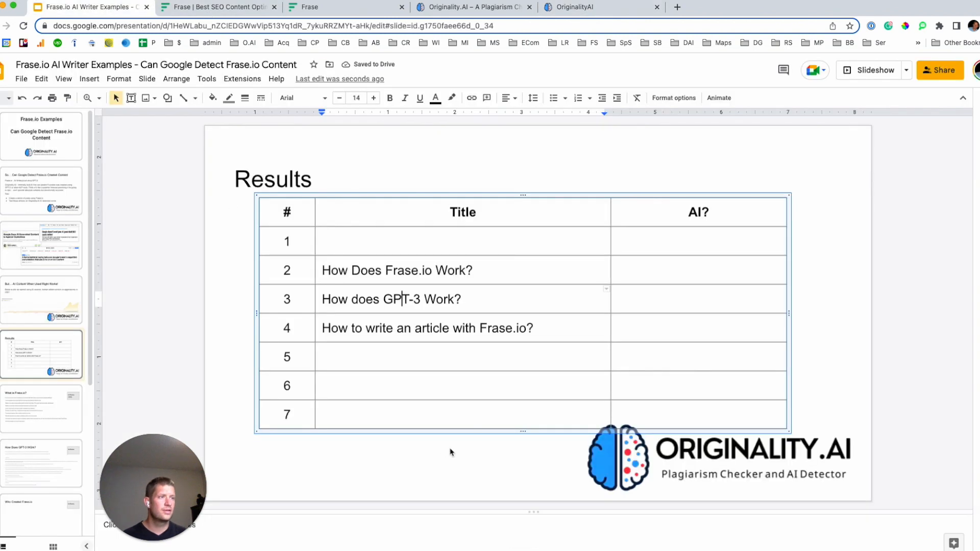
- Step through the article slides to the Who Created Frase.io slide
{"action": "left_click", "coordinate": [41, 409]}
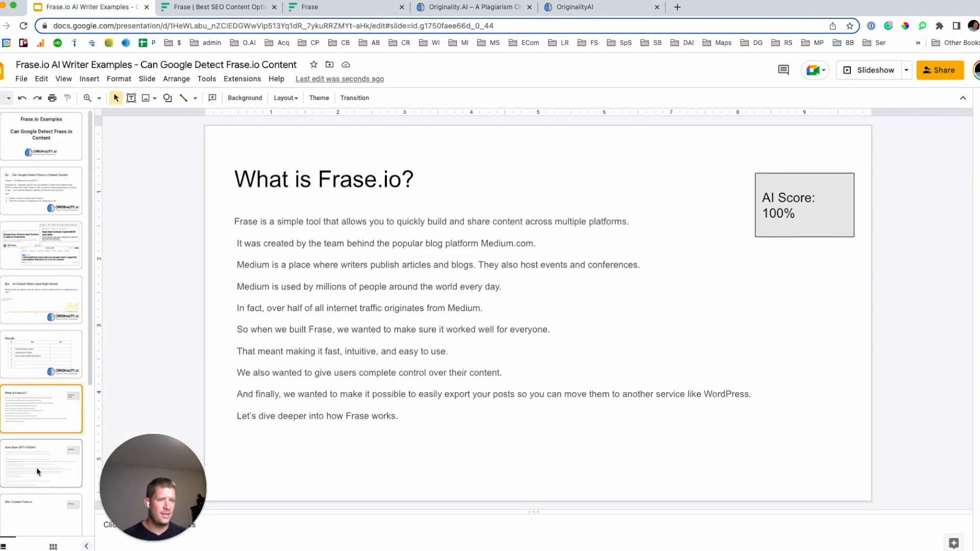
{"action": "left_click", "coordinate": [41, 463]}
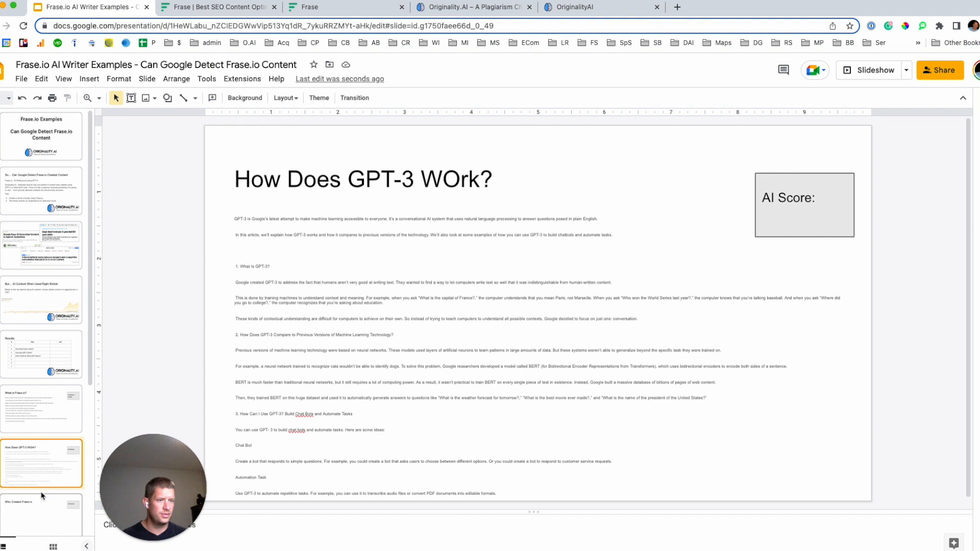
{"action": "left_click", "coordinate": [41, 506]}
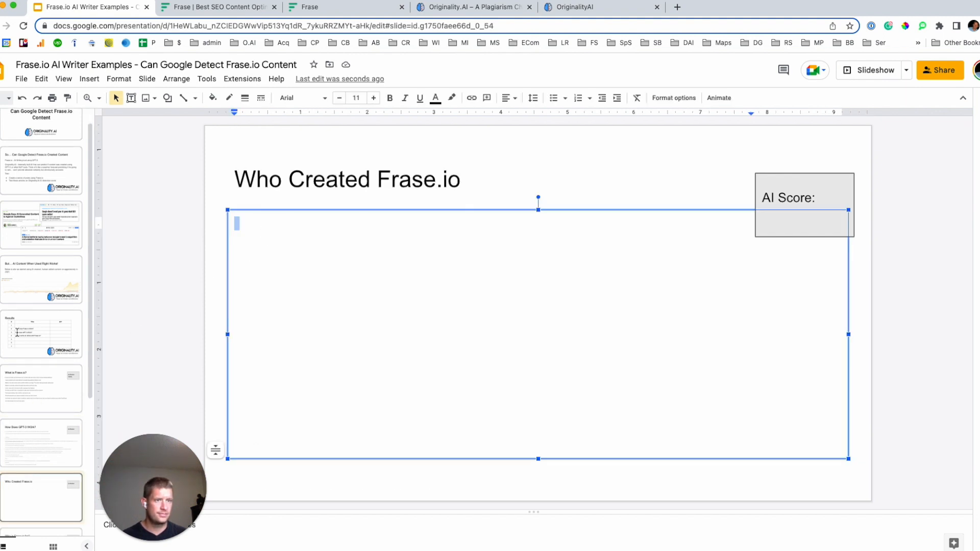
- Replace the how-to slide's heading with 'How to write an article with Frase.io?'
{"action": "left_click", "coordinate": [42, 333]}
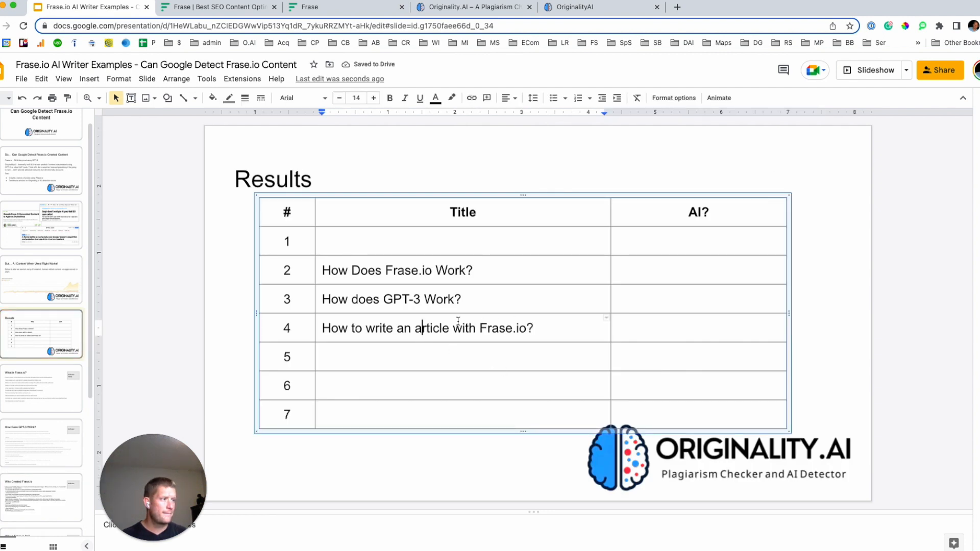
{"action": "triple_click", "coordinate": [426, 328]}
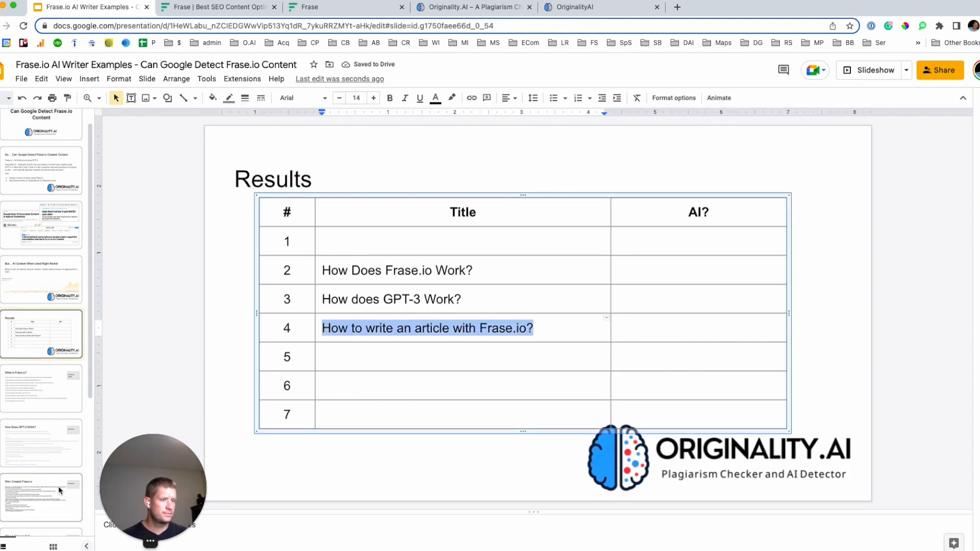
{"action": "left_click", "coordinate": [42, 497]}
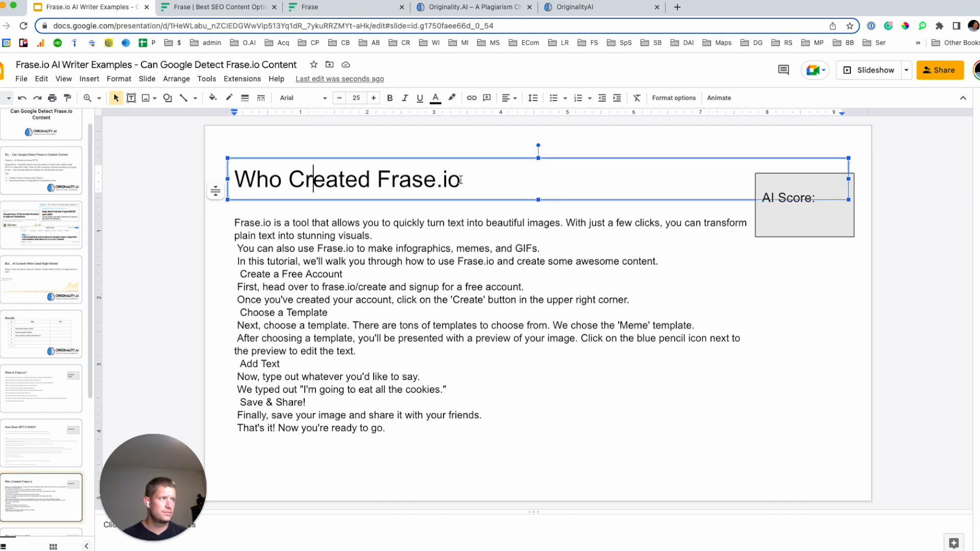
{"action": "triple_click", "coordinate": [347, 179]}
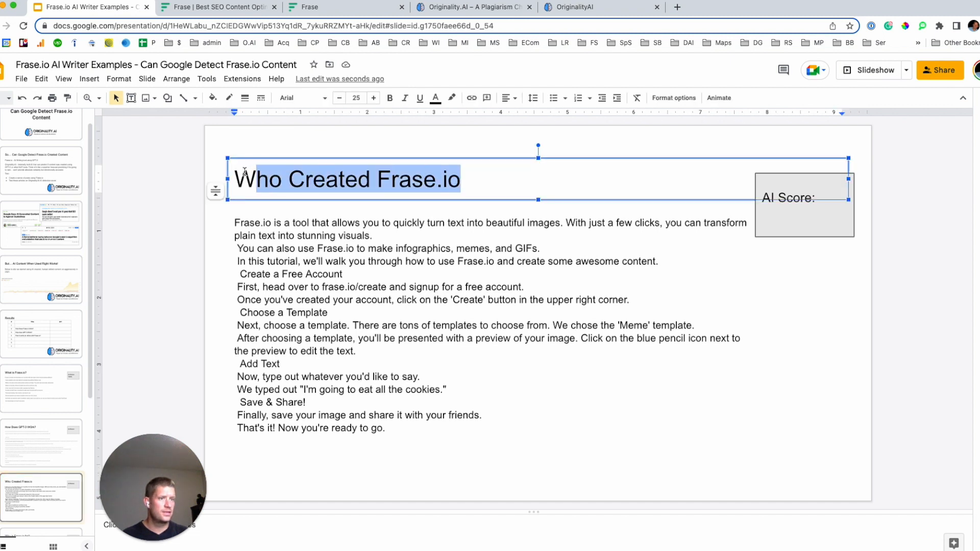
{"action": "type", "text": "How to write an article with Frase.io?"}
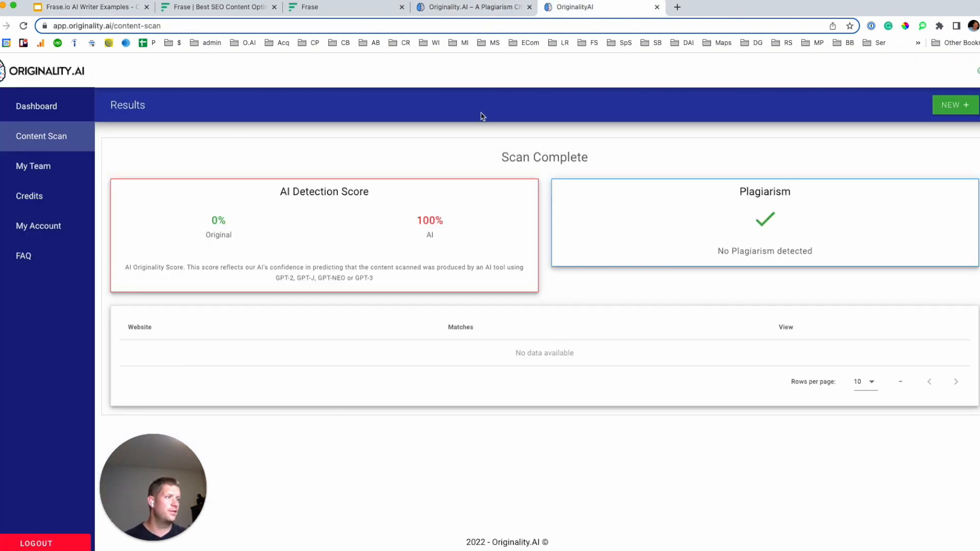
{"action": "mouse_move", "coordinate": [68, 164]}
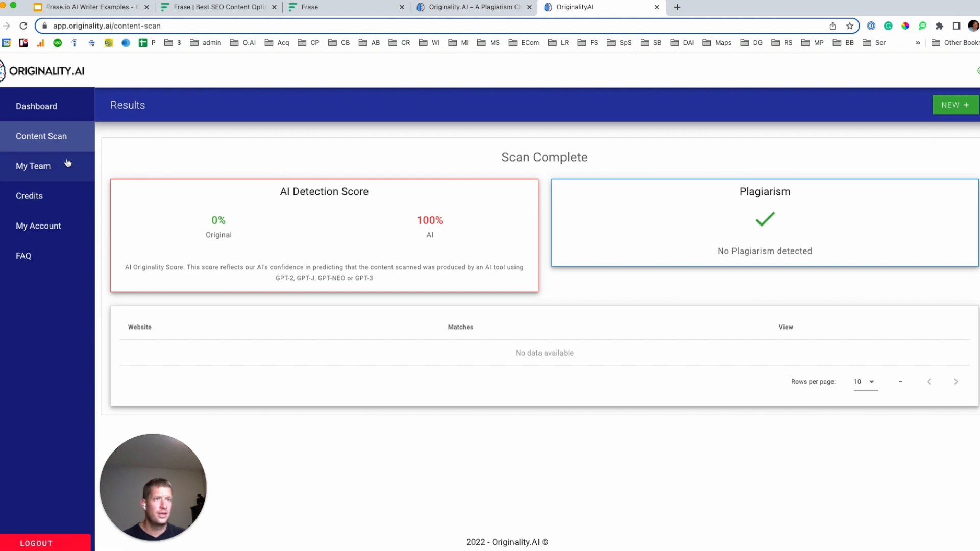
- Open My Scans from the Dashboard to list all ten scans
{"action": "left_click", "coordinate": [36, 105]}
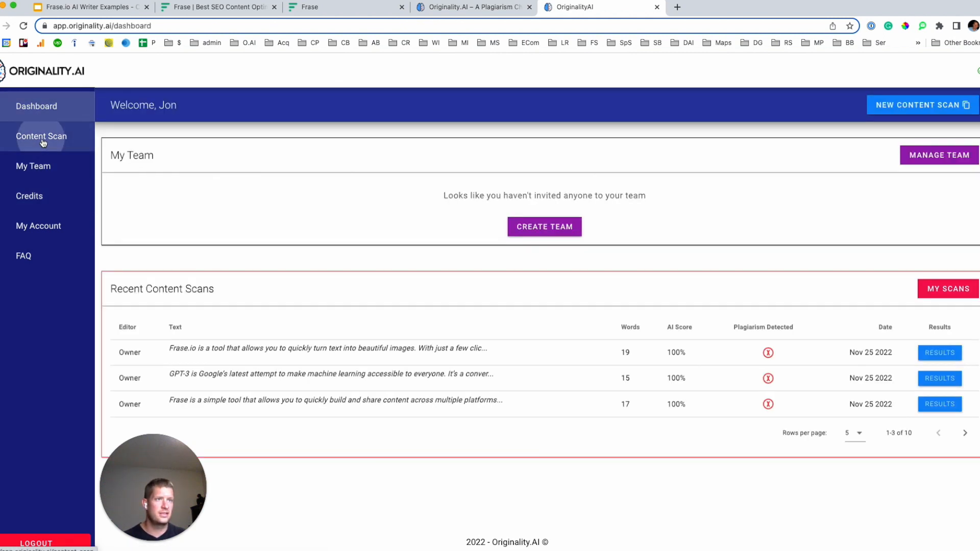
{"action": "left_click", "coordinate": [41, 136]}
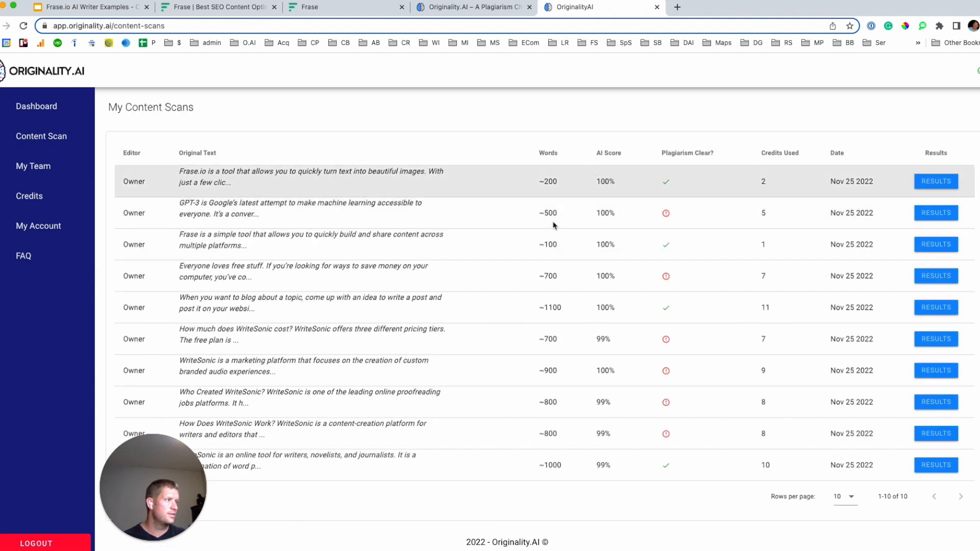
{"action": "mouse_move", "coordinate": [586, 189]}
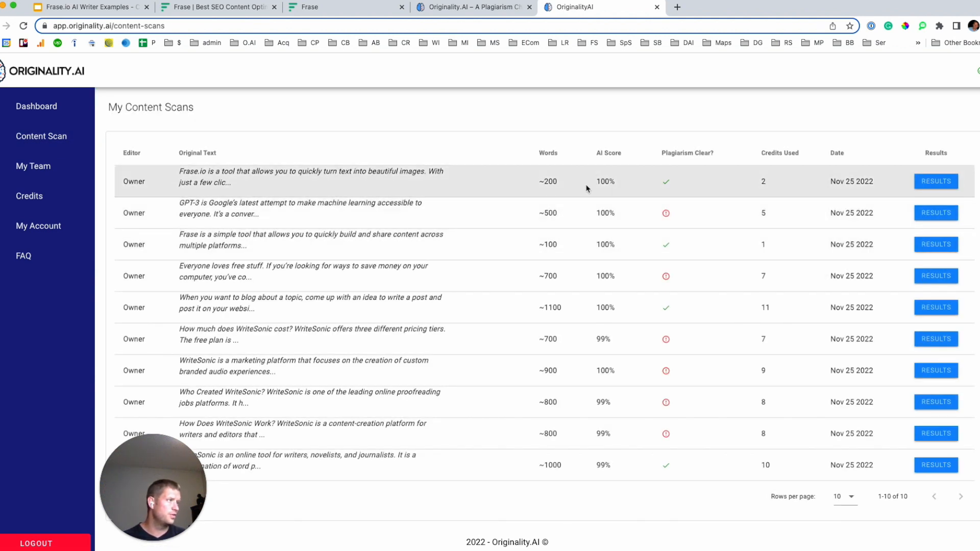
{"action": "mouse_move", "coordinate": [608, 254]}
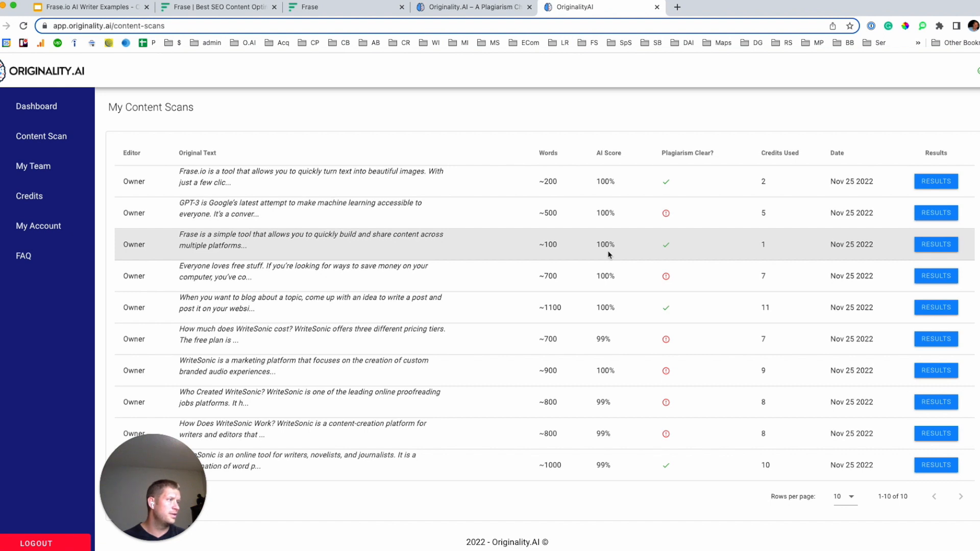
{"action": "mouse_move", "coordinate": [604, 243]}
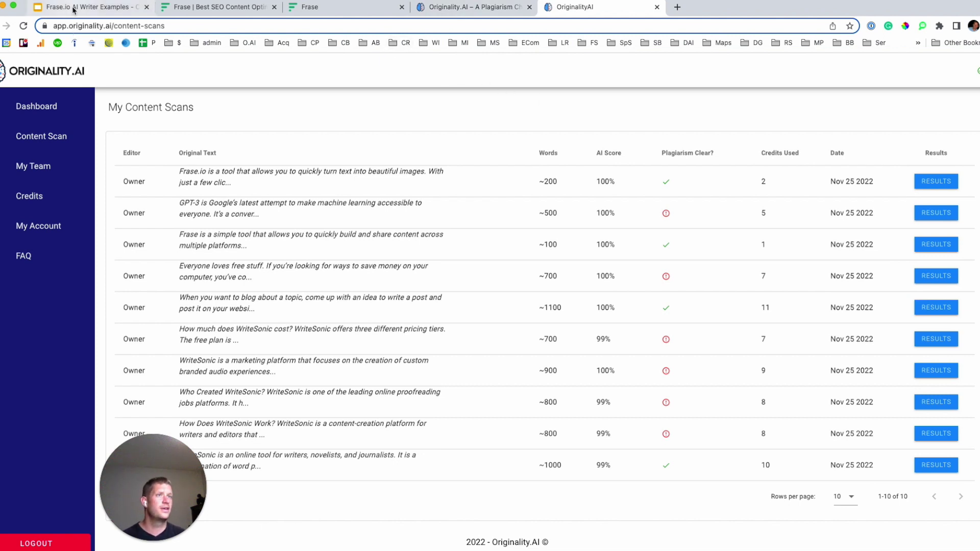
- Open the Results slide and enter 100% in the AI? column
{"action": "left_click", "coordinate": [87, 7]}
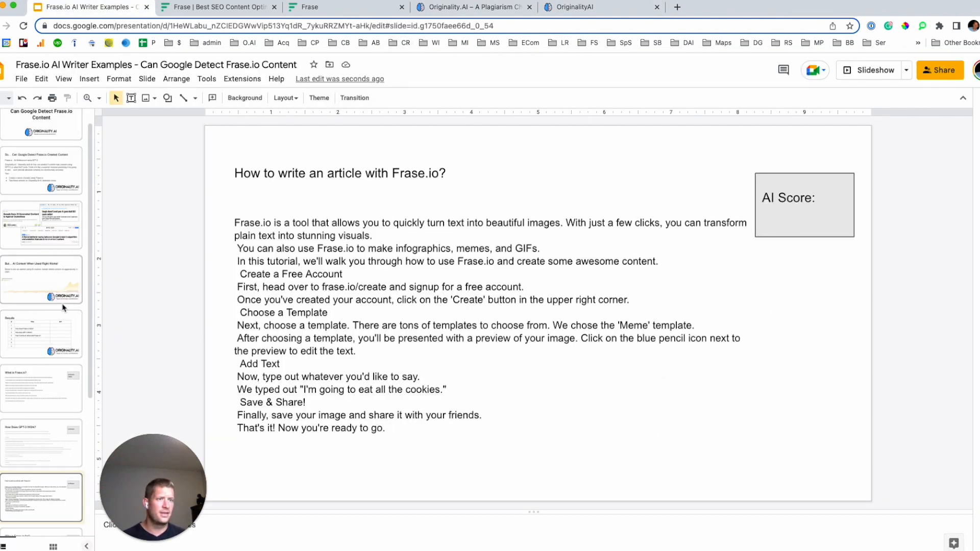
{"action": "mouse_move", "coordinate": [44, 337]}
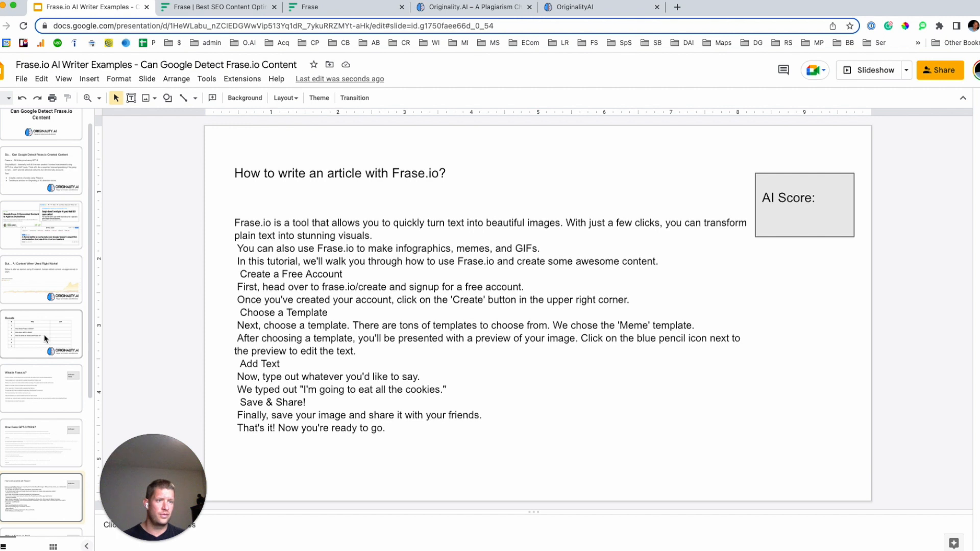
{"action": "left_click", "coordinate": [41, 333]}
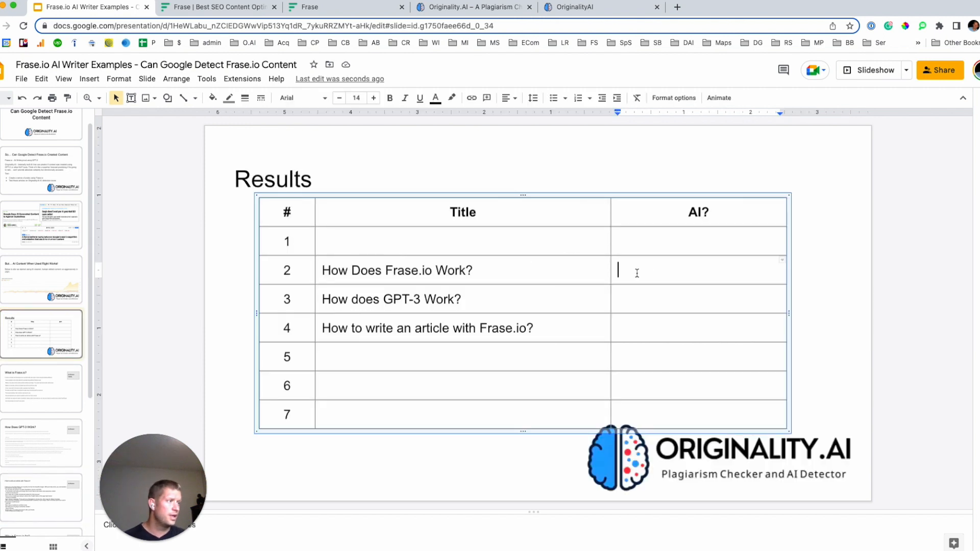
{"action": "type", "text": "100"}
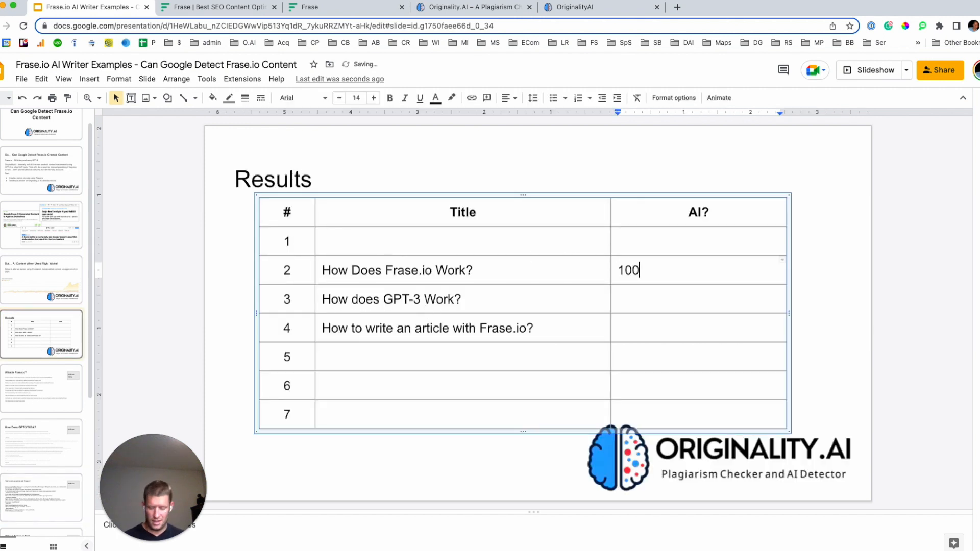
{"action": "type", "text": "%"}
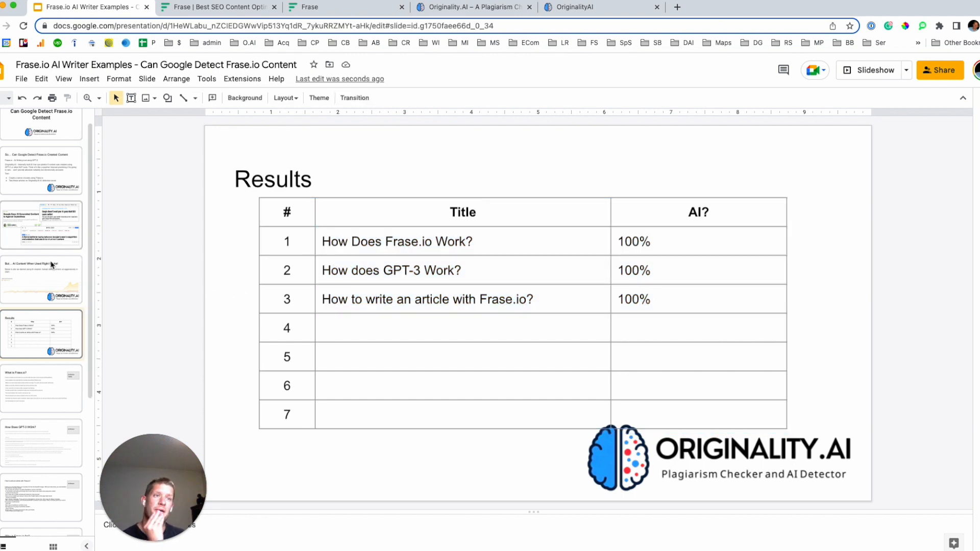
{"action": "mouse_move", "coordinate": [64, 276]}
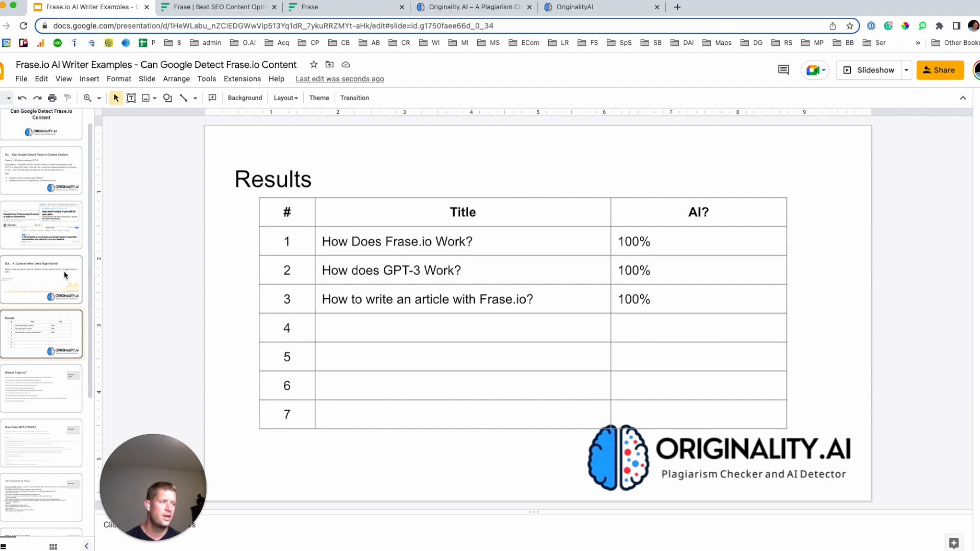
{"action": "mouse_move", "coordinate": [43, 175]}
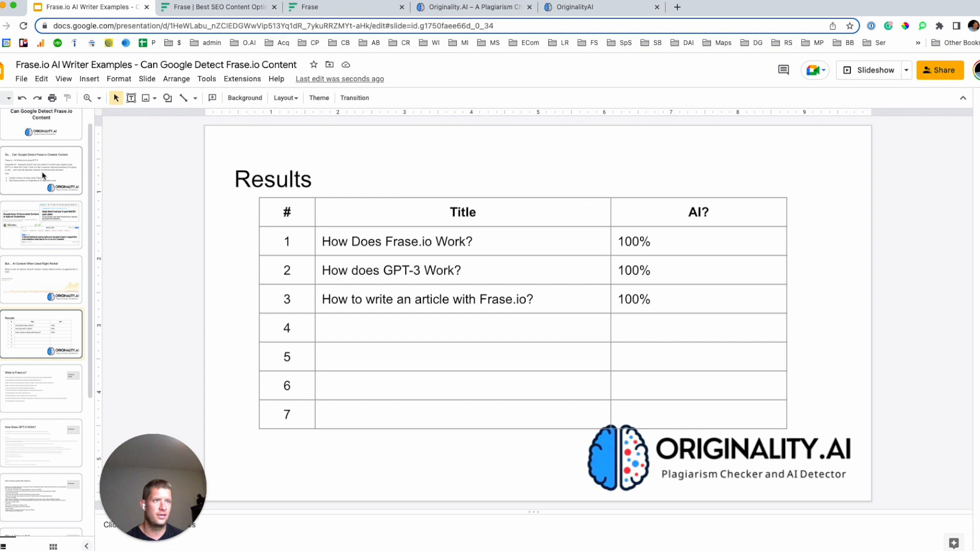
- Select the first filmstrip thumbnail, the Frase.io Examples title slide
{"action": "left_click", "coordinate": [41, 136]}
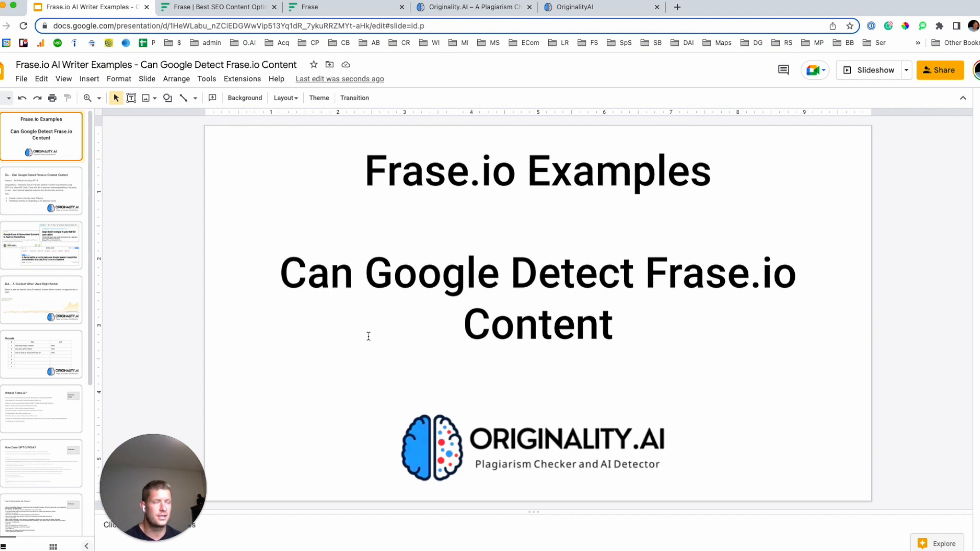
{"action": "mouse_move", "coordinate": [6, 230]}
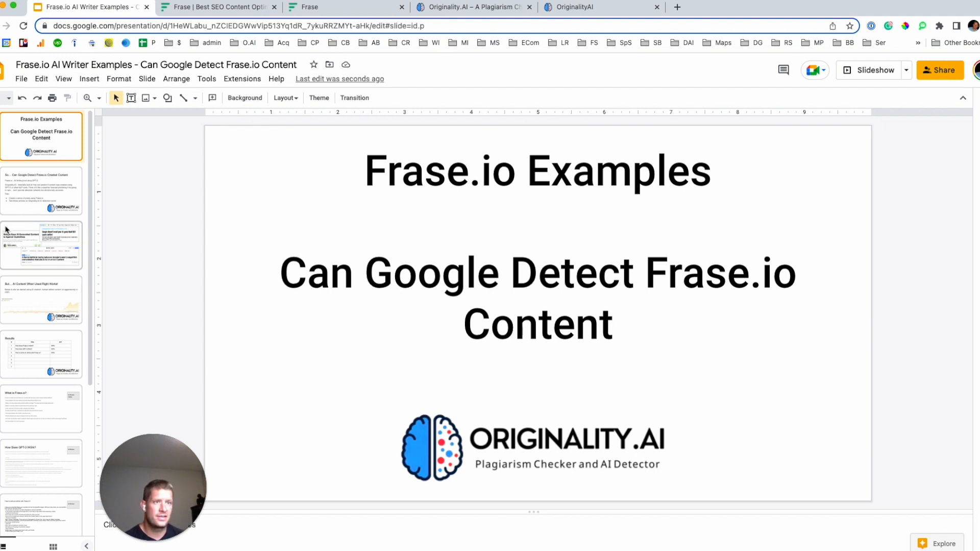